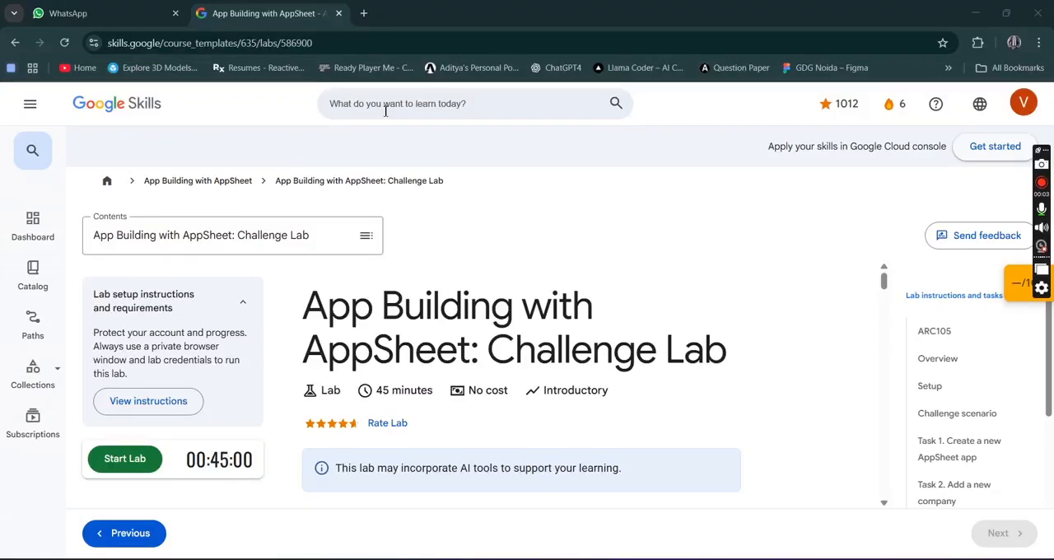
mouse_move(415, 206)
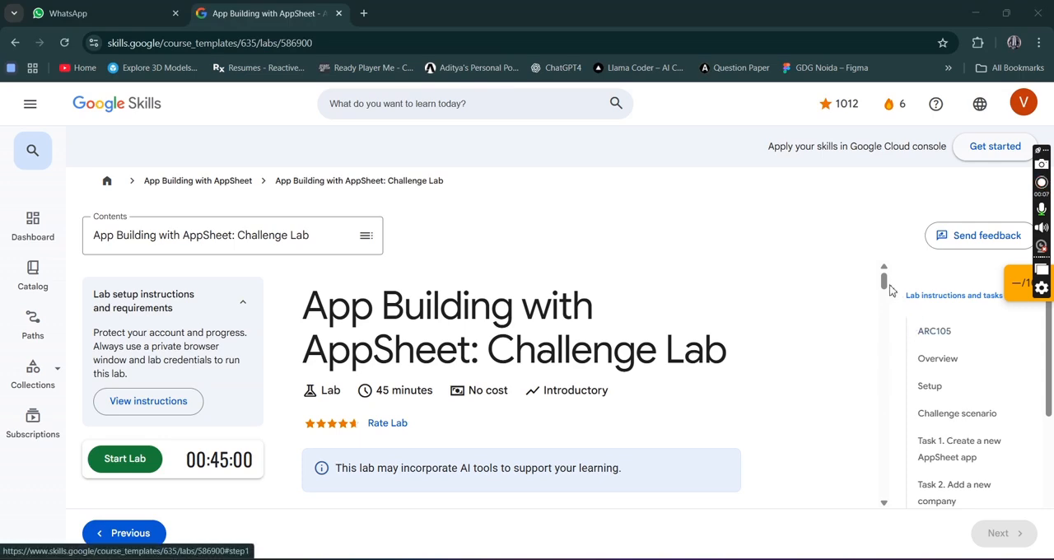
Scroll the challenge lab page down to the ARC105 Overview section.
scroll(down, 3)
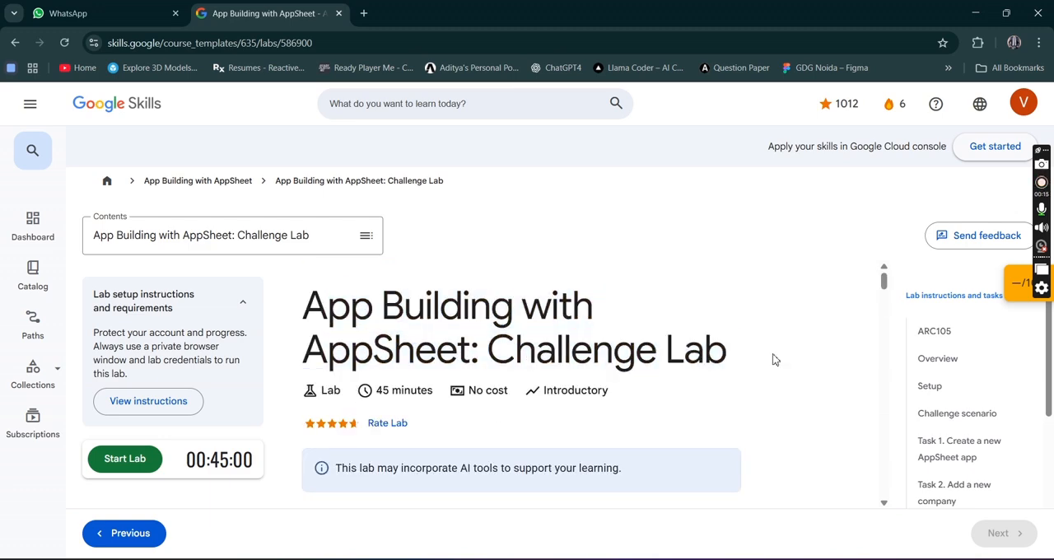
click(937, 358)
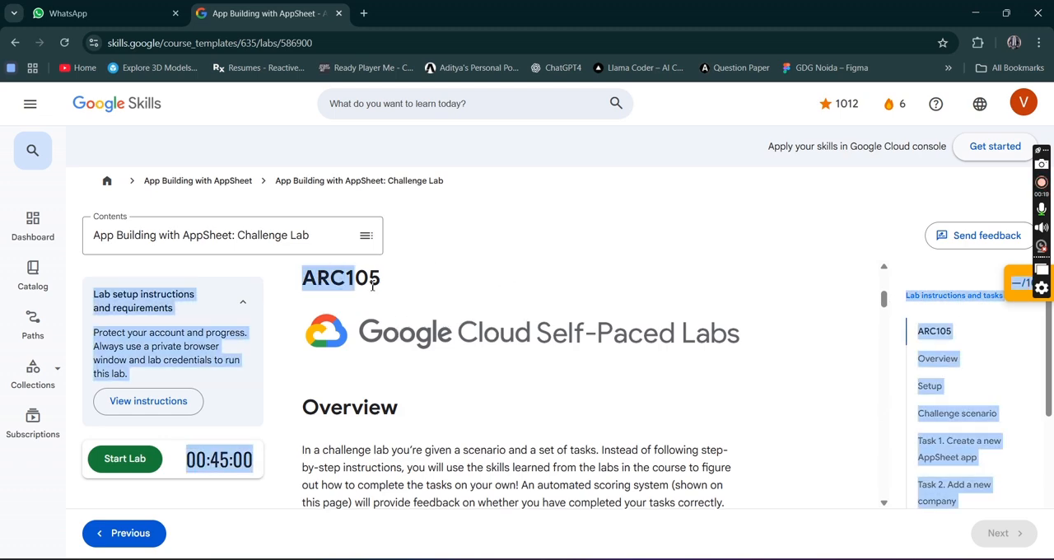
click(434, 274)
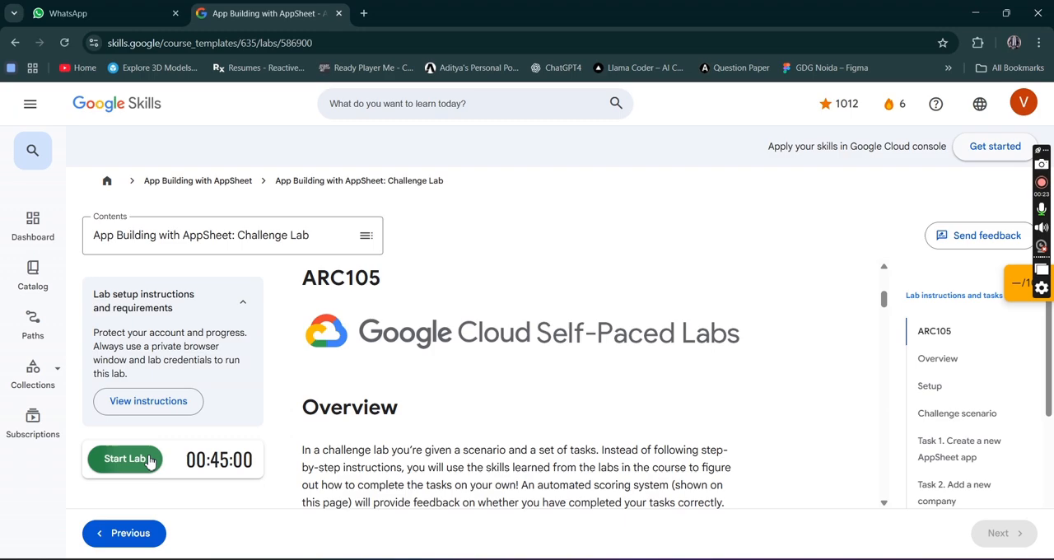
Start the lab and dismiss the 'Close to your limit' daily attempts warning.
click(125, 459)
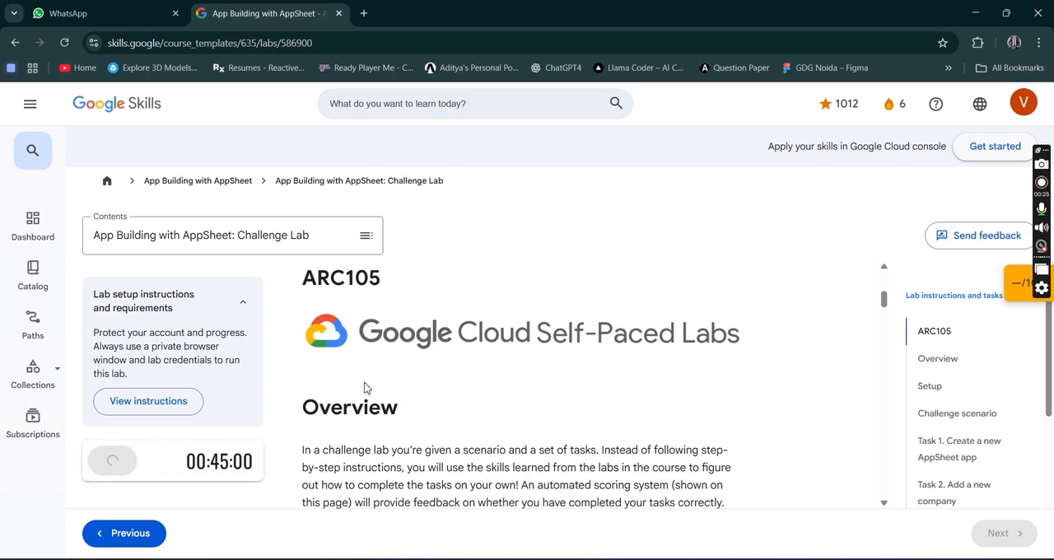
scroll(down, 3)
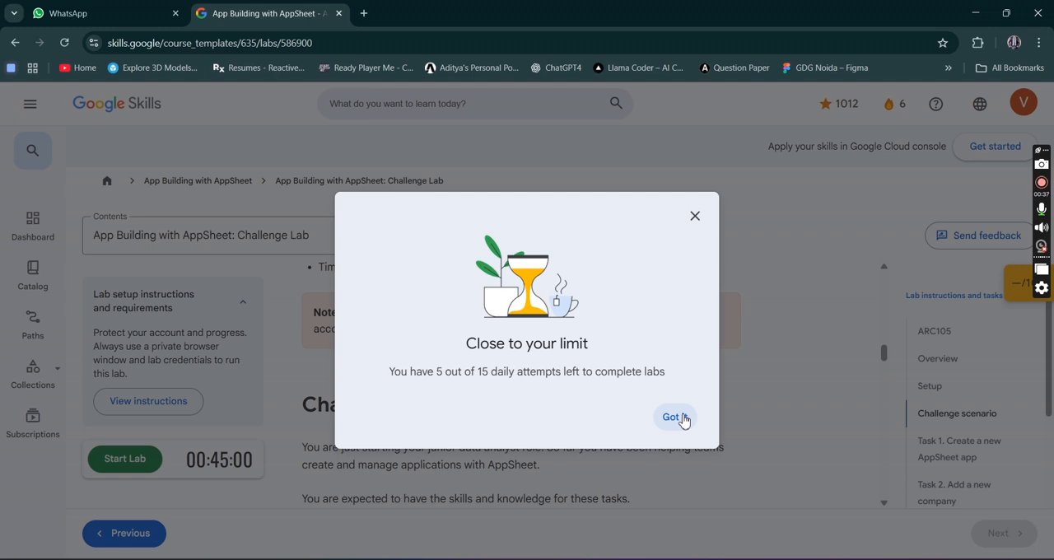
click(673, 416)
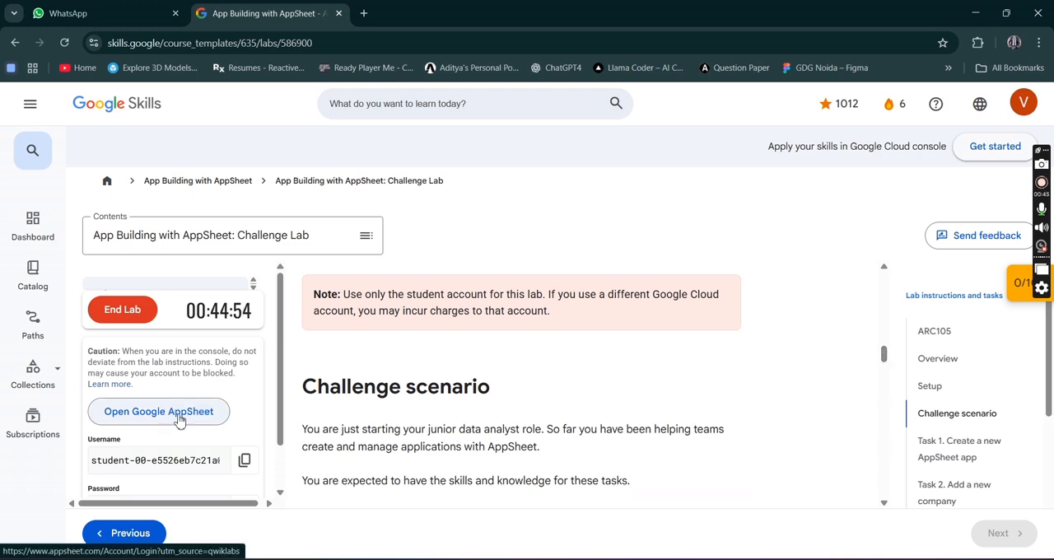
right_click(158, 411)
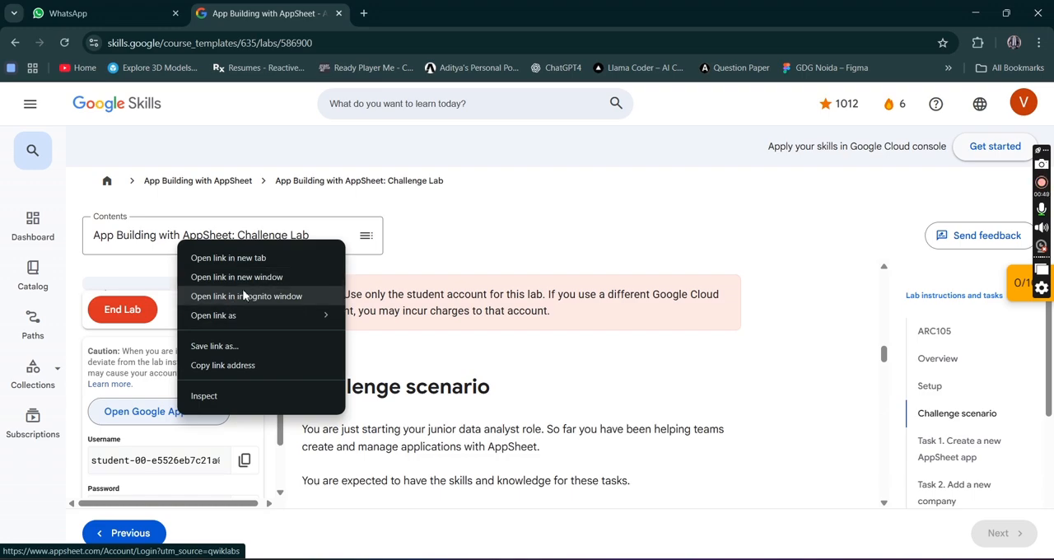
click(247, 296)
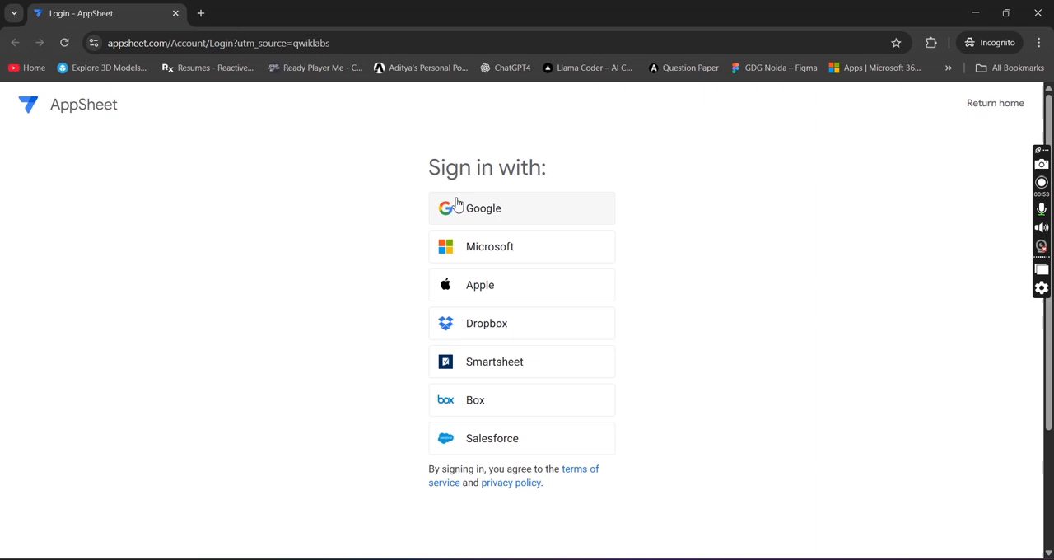
click(483, 208)
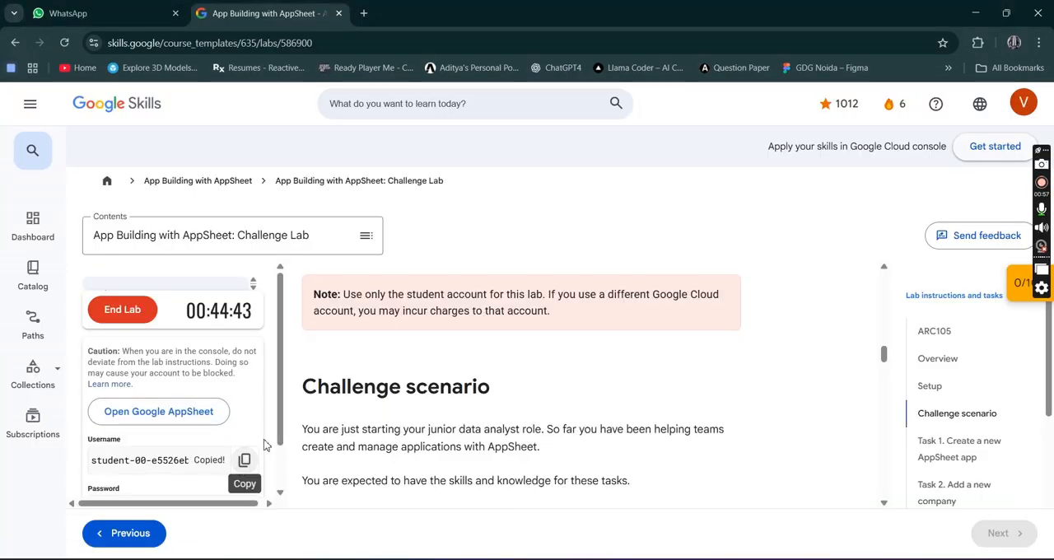
scroll(down, 3)
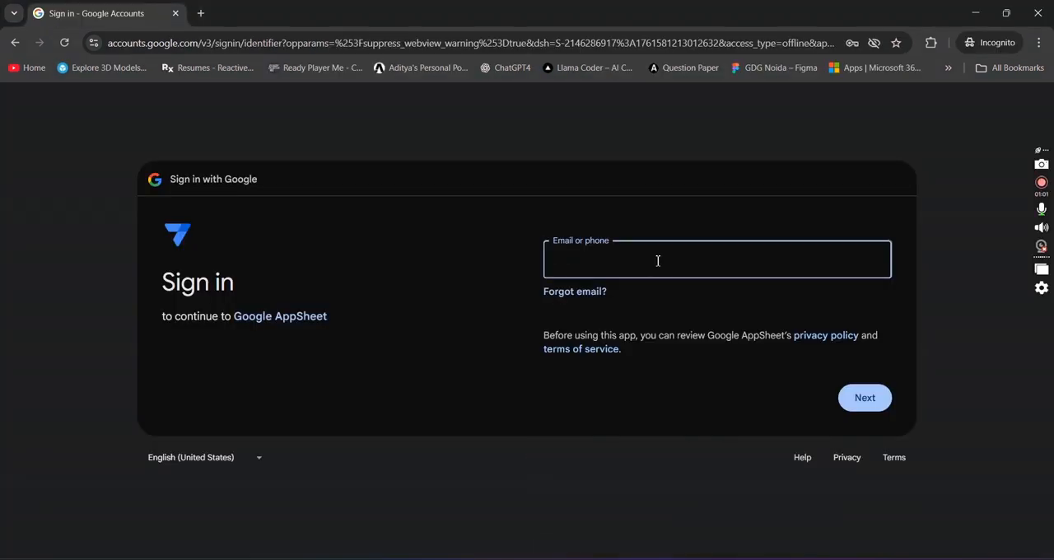
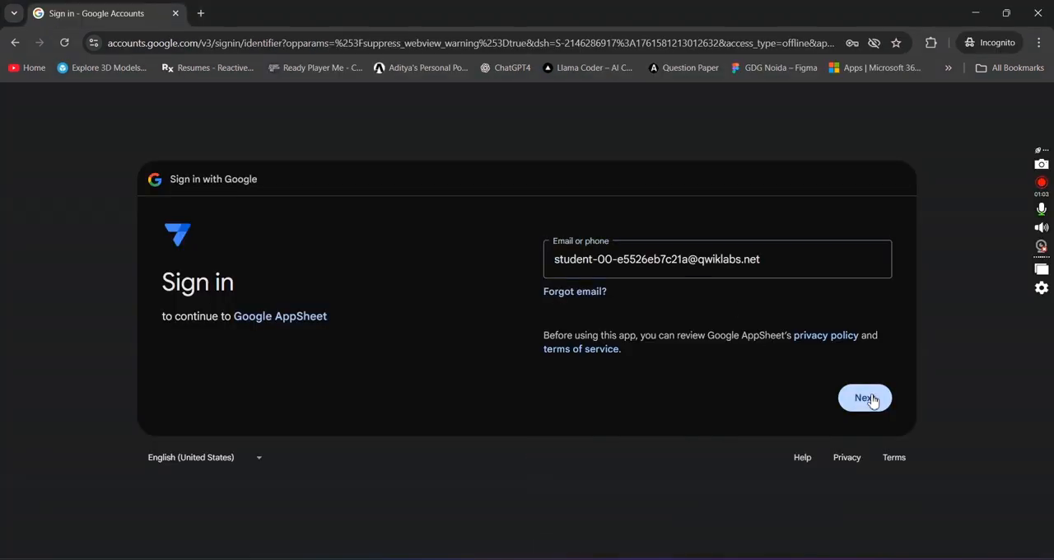
click(864, 398)
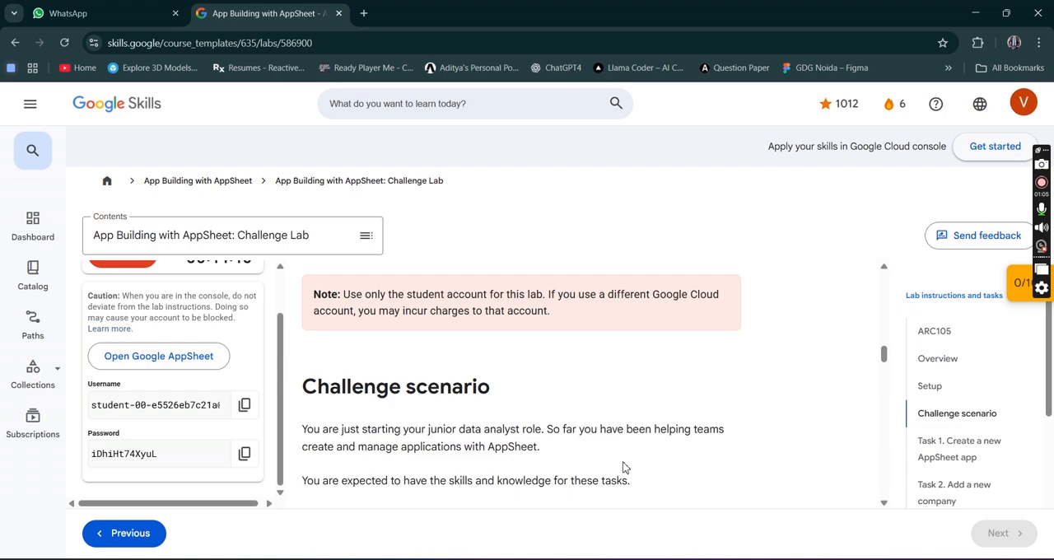
mouse_move(603, 516)
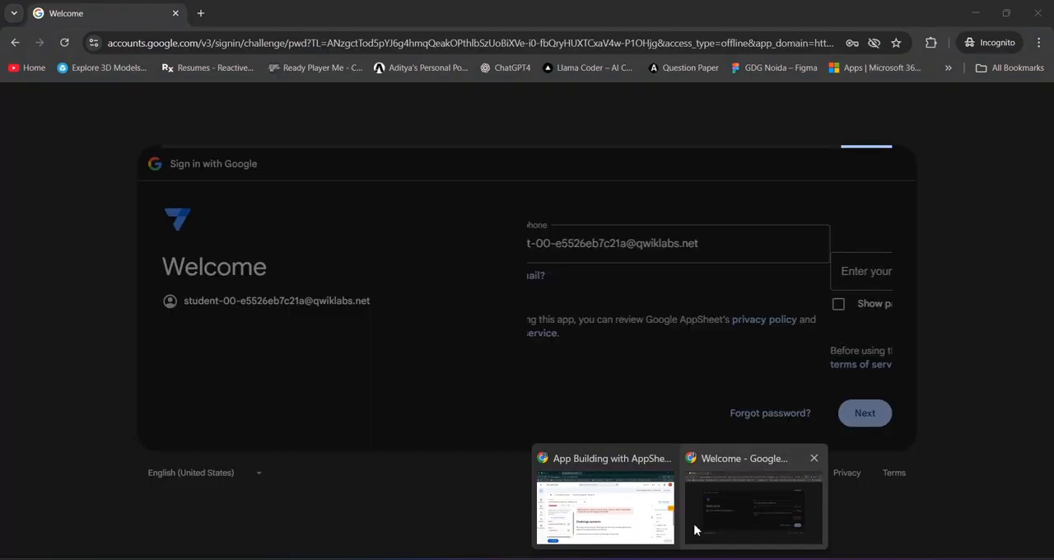
Copy the lab password from the instructions and submit it in the sign-in window.
click(604, 502)
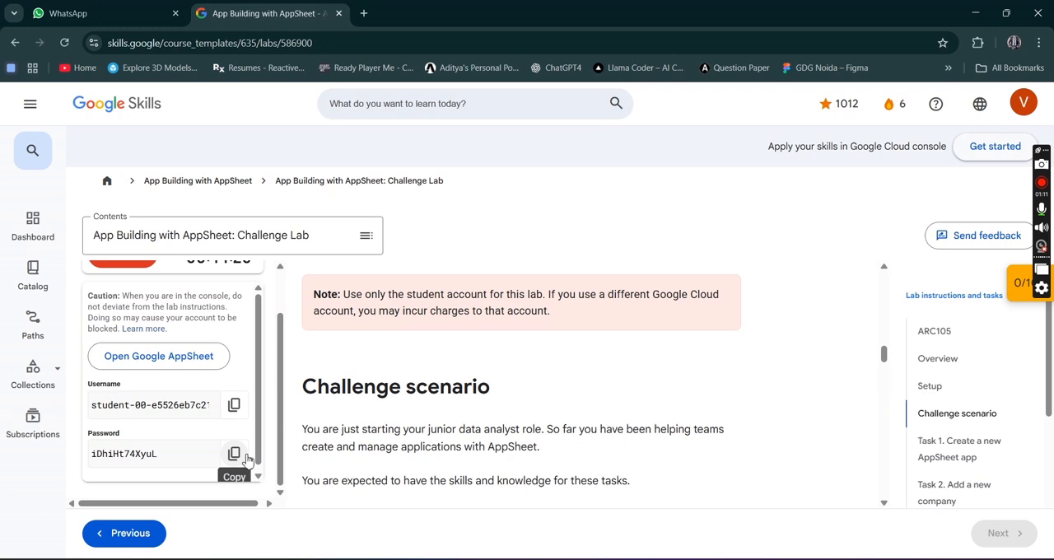
click(234, 453)
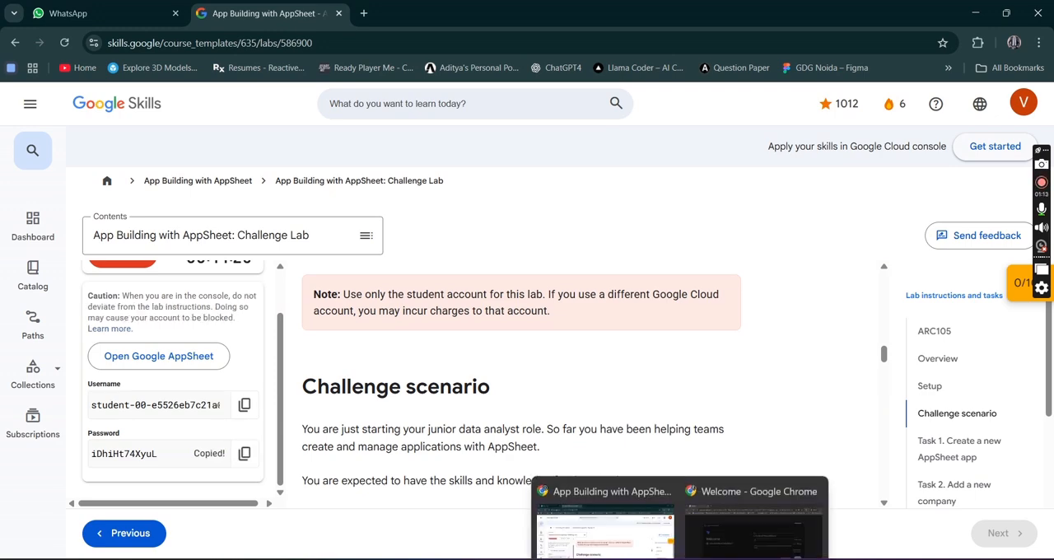
click(751, 491)
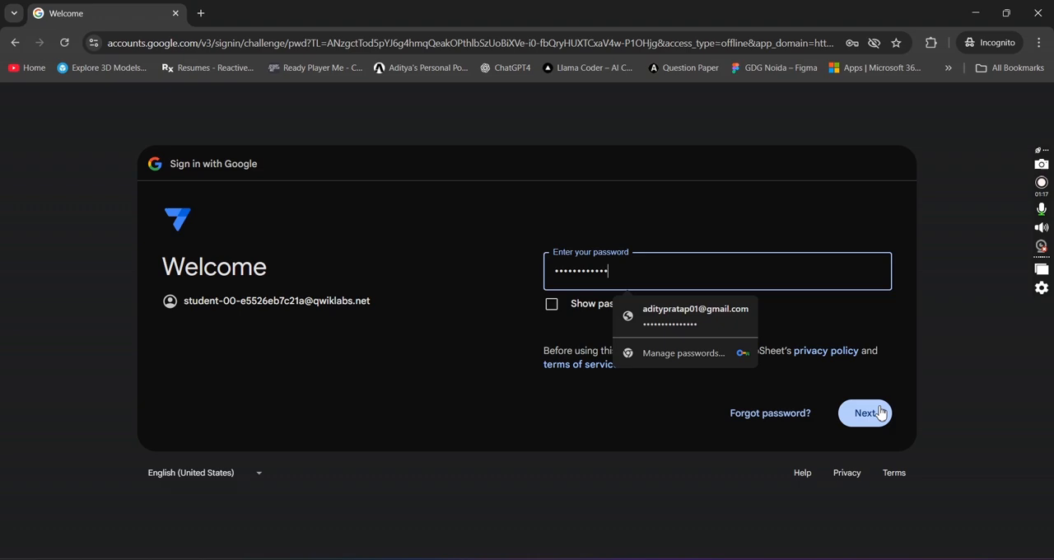
click(863, 413)
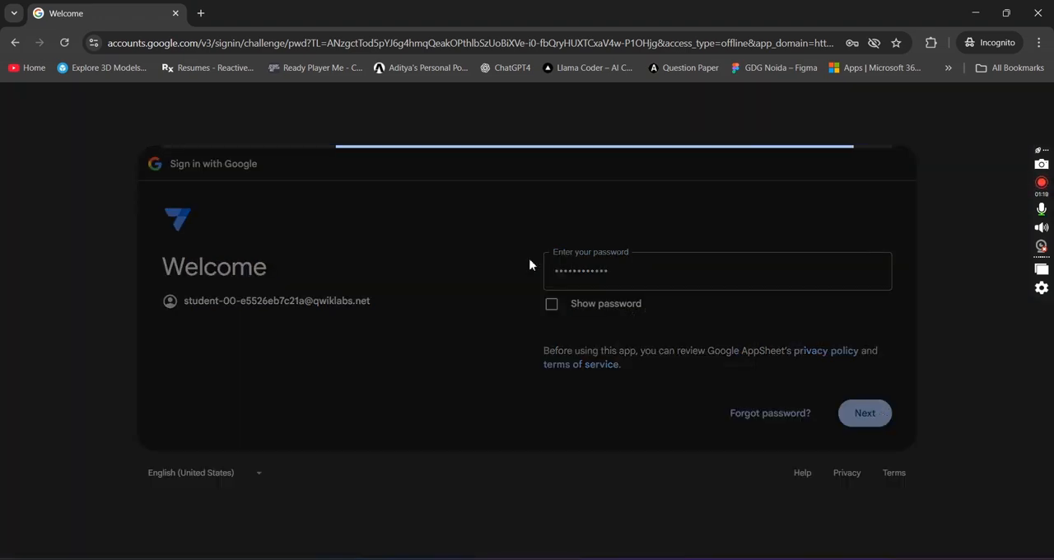
Accept the account terms, continue, and allow AppSheet access to Drive and Sheets.
click(864, 412)
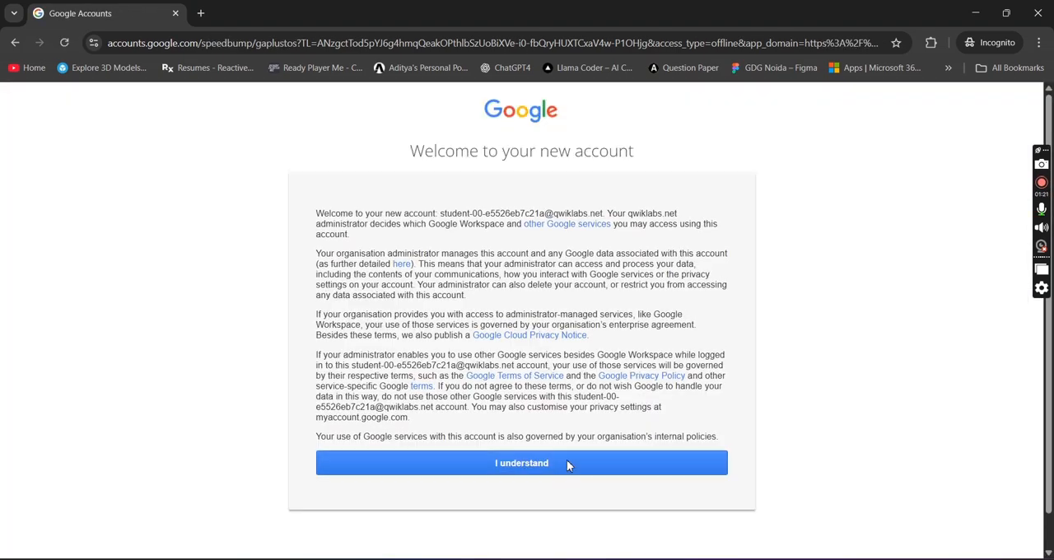
click(522, 462)
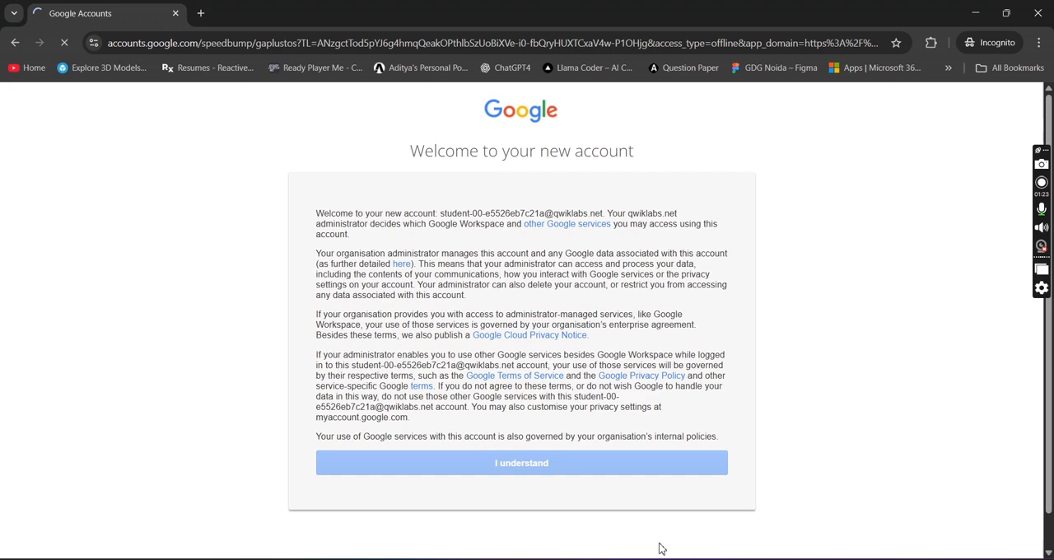
click(521, 462)
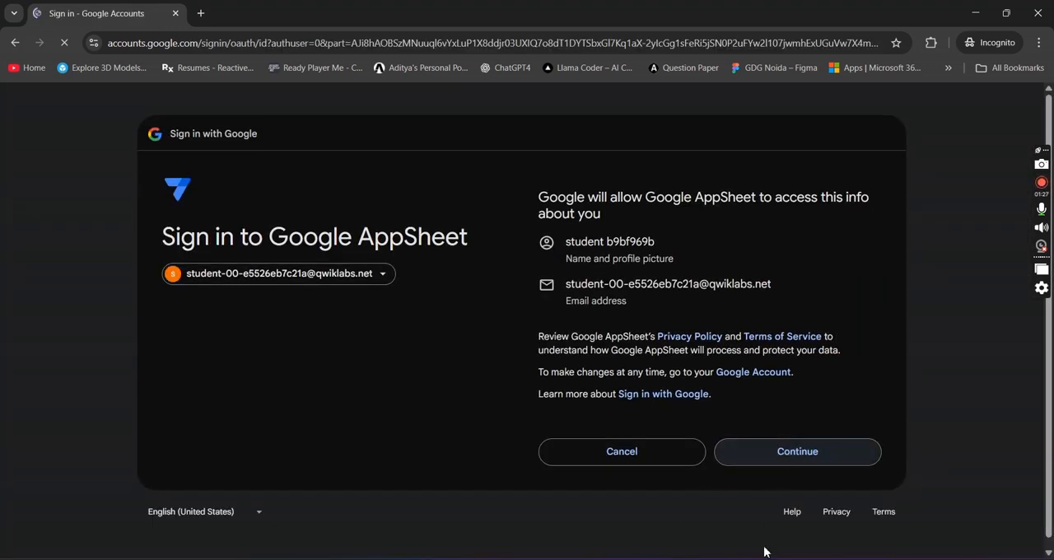
click(796, 451)
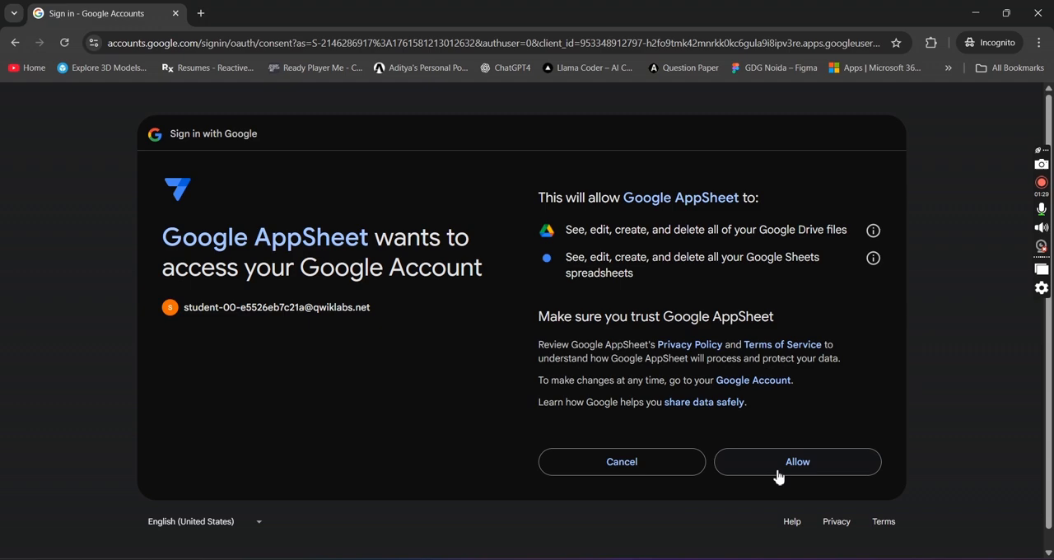
click(797, 461)
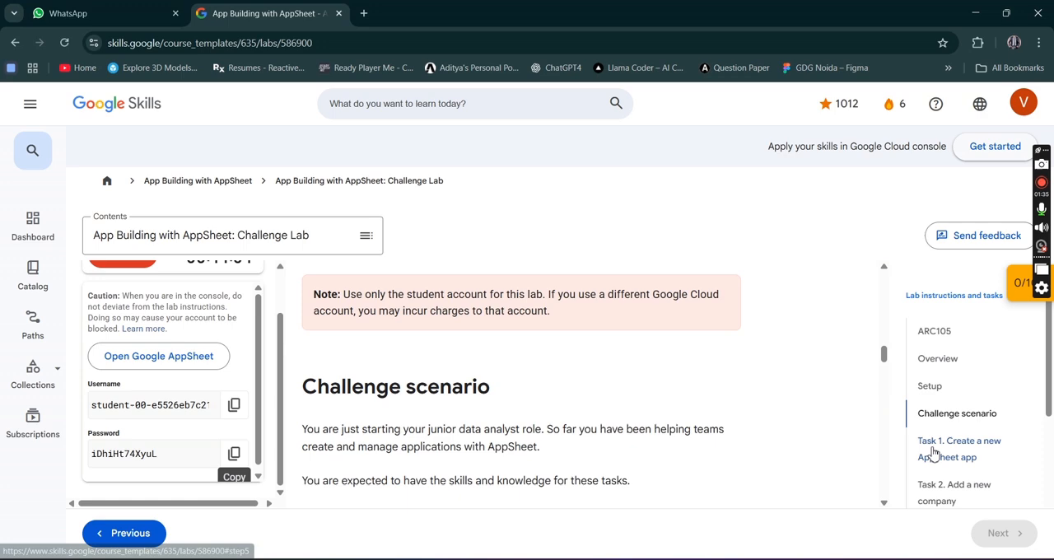
Open the Task 1 companies sheet link privately and make a copy of it.
click(959, 449)
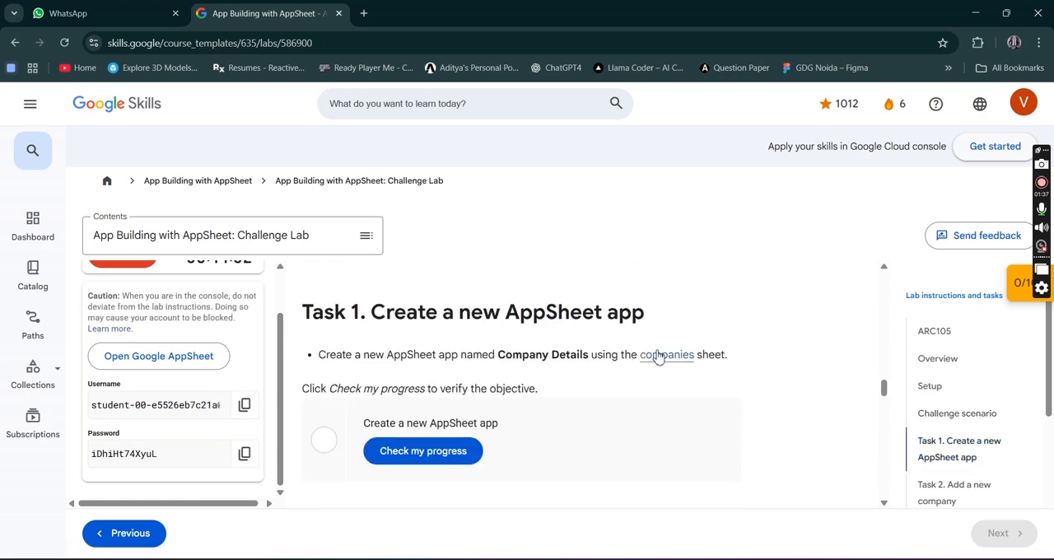
right_click(667, 354)
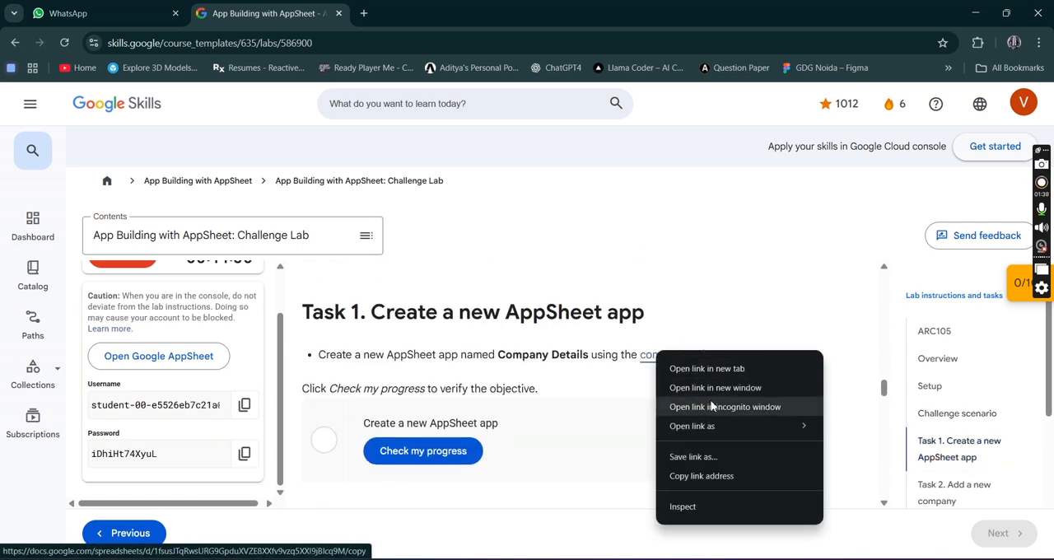
click(723, 406)
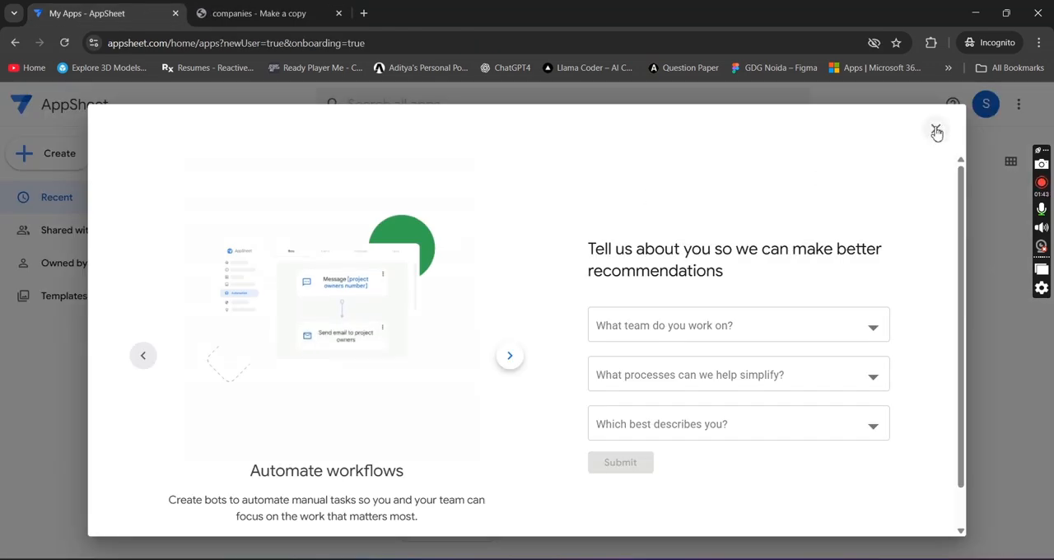
click(259, 13)
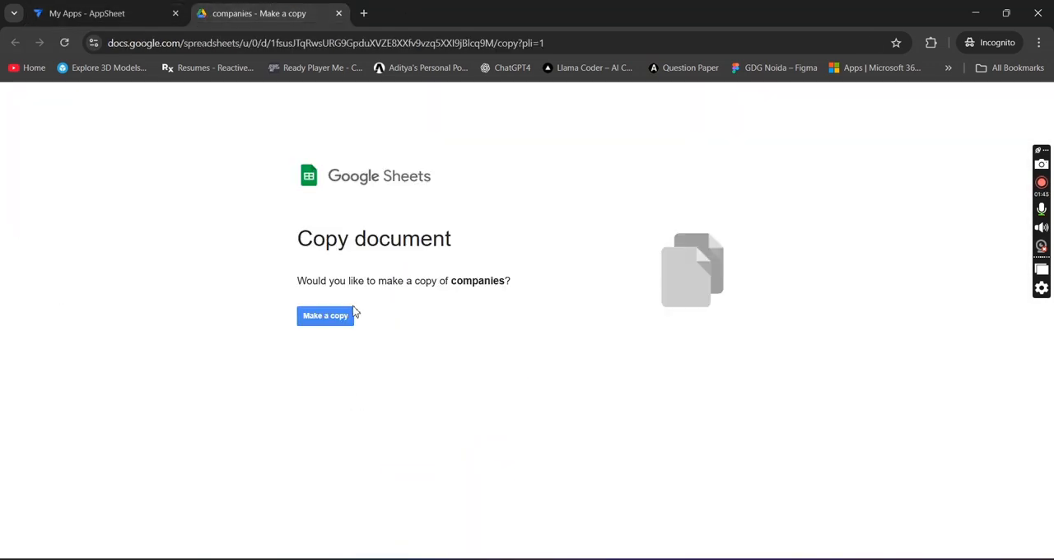
click(324, 315)
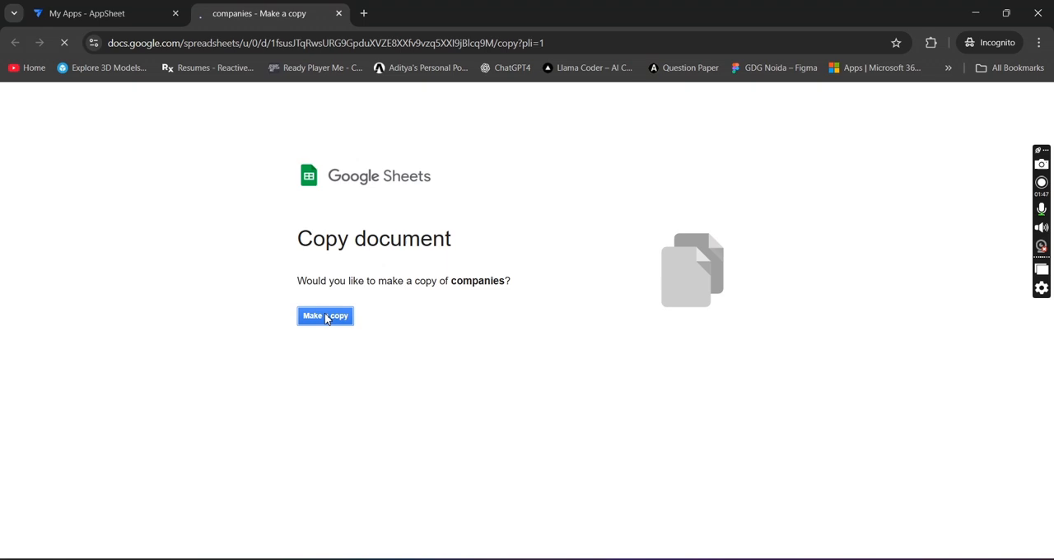
click(324, 315)
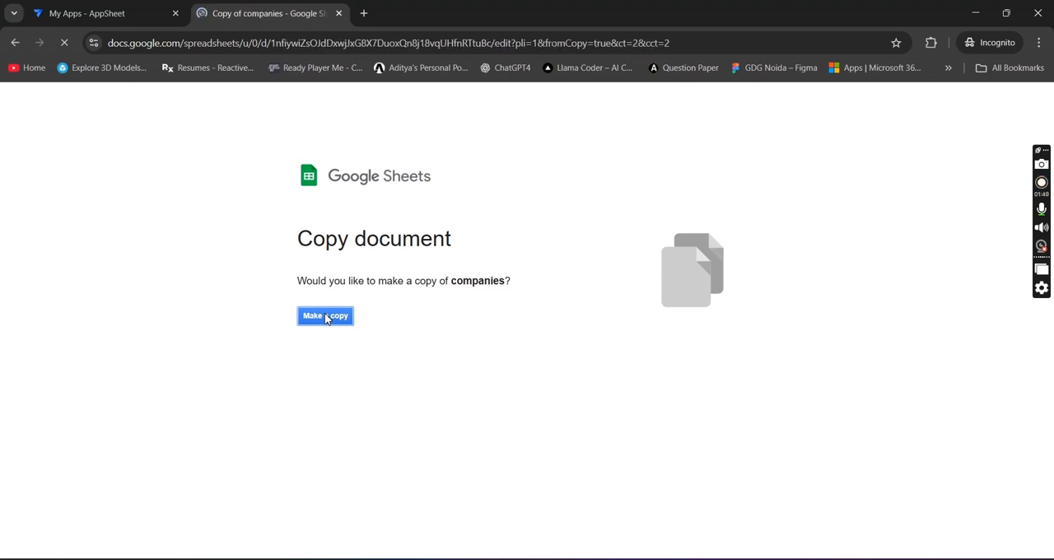
click(325, 316)
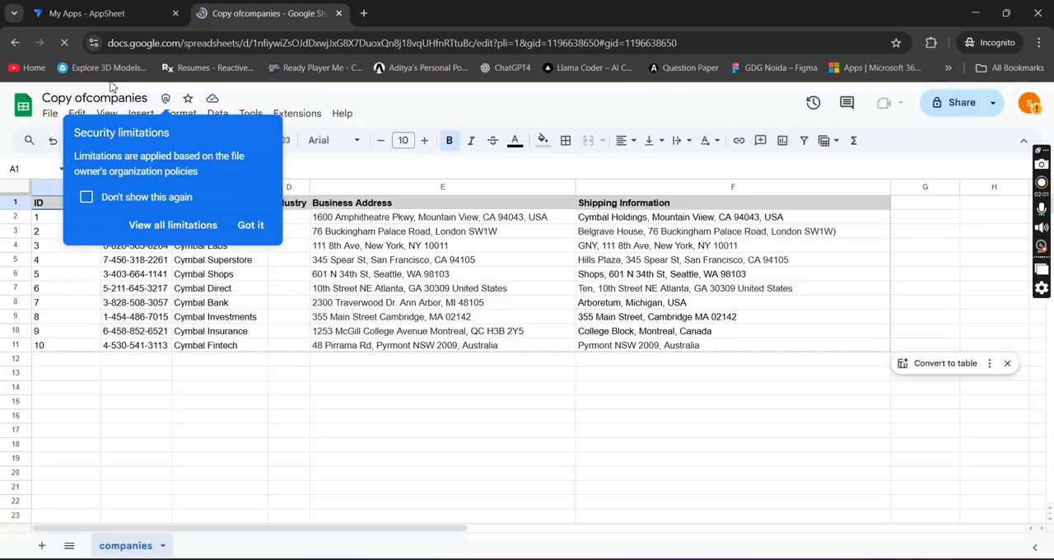
Rename the copy 'companies', set general access to Qwiklabs, and return to AppSheet.
click(94, 97)
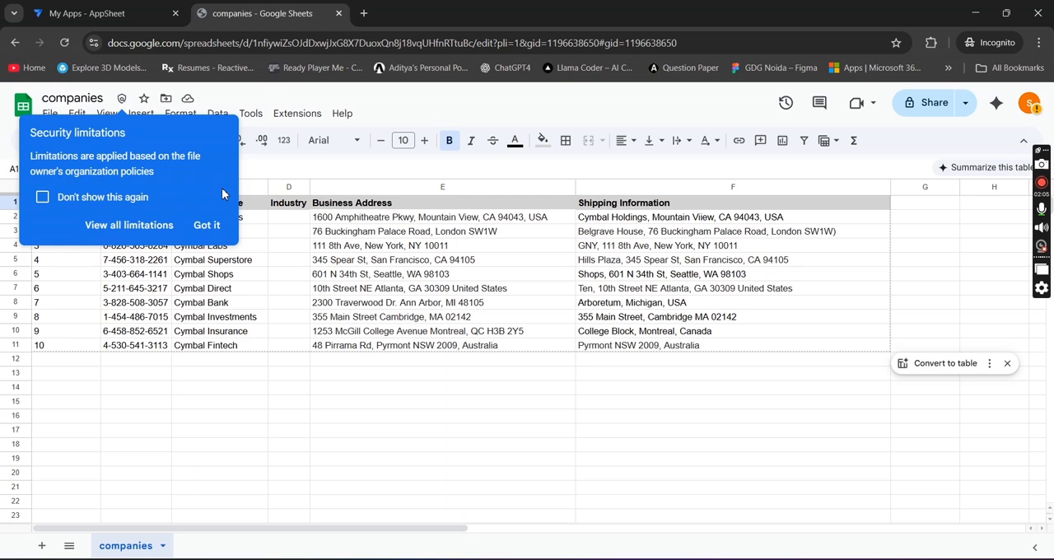
click(207, 224)
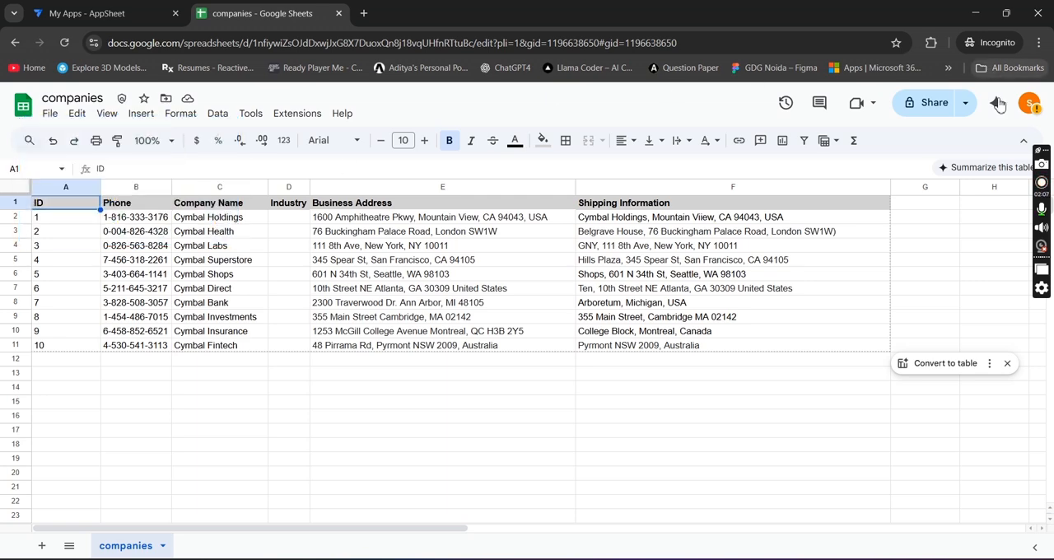
mouse_move(932, 102)
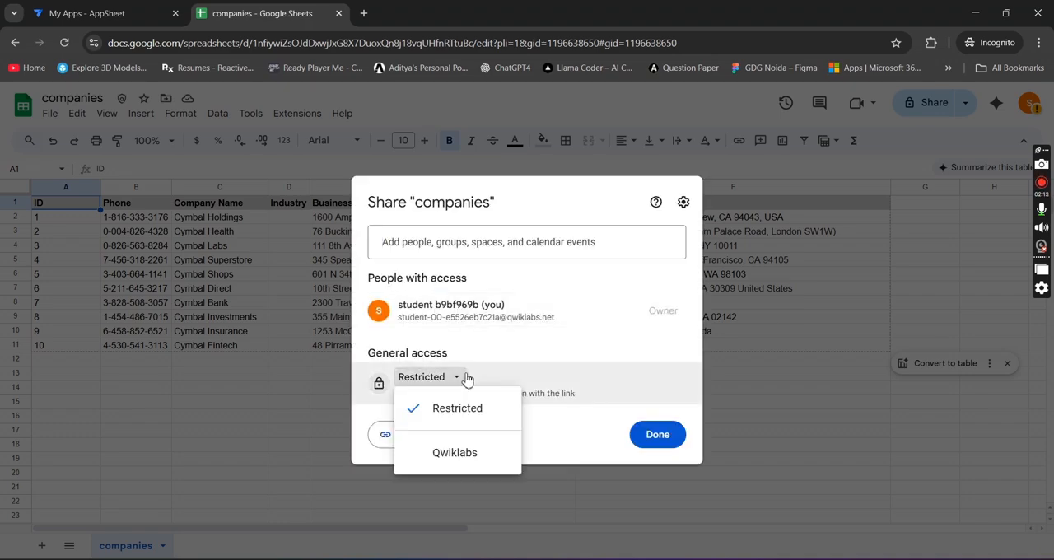
click(455, 452)
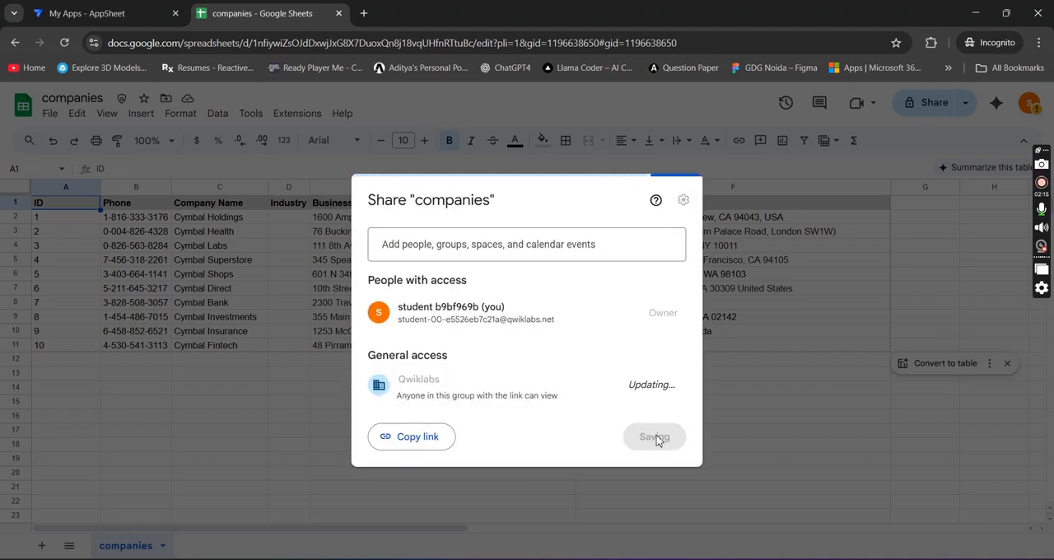
click(653, 436)
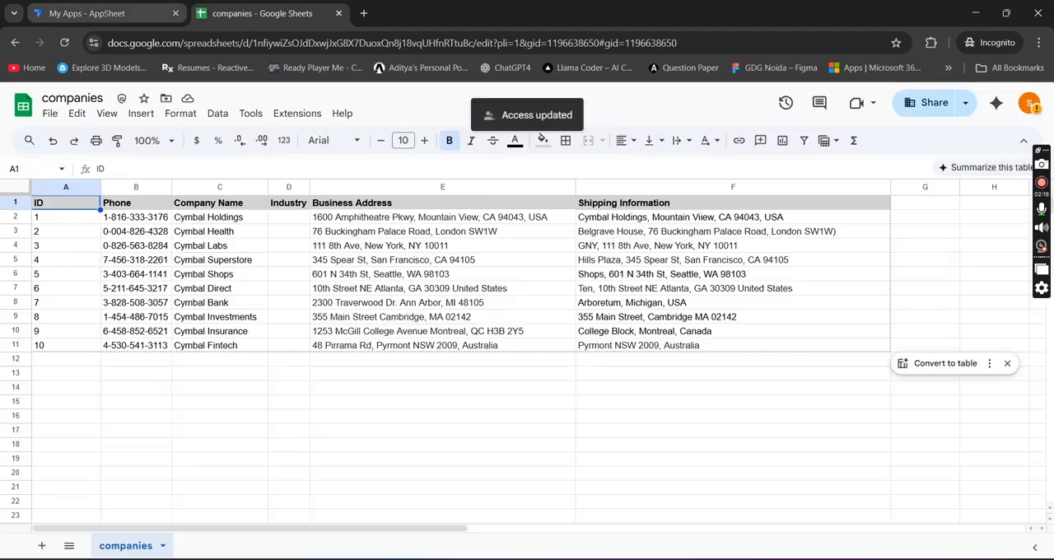
click(98, 13)
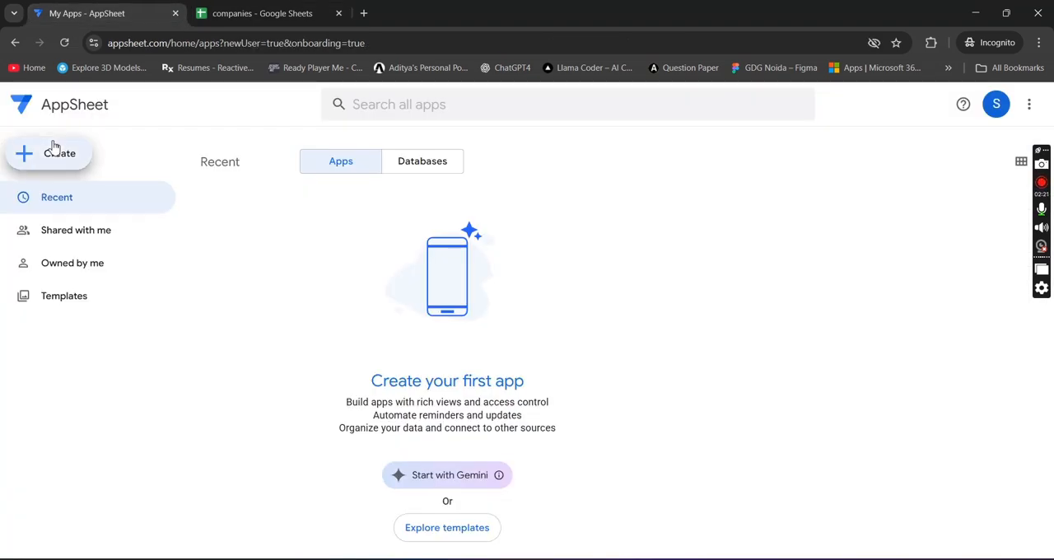
Create an app with existing data and select the default app name to replace.
click(49, 153)
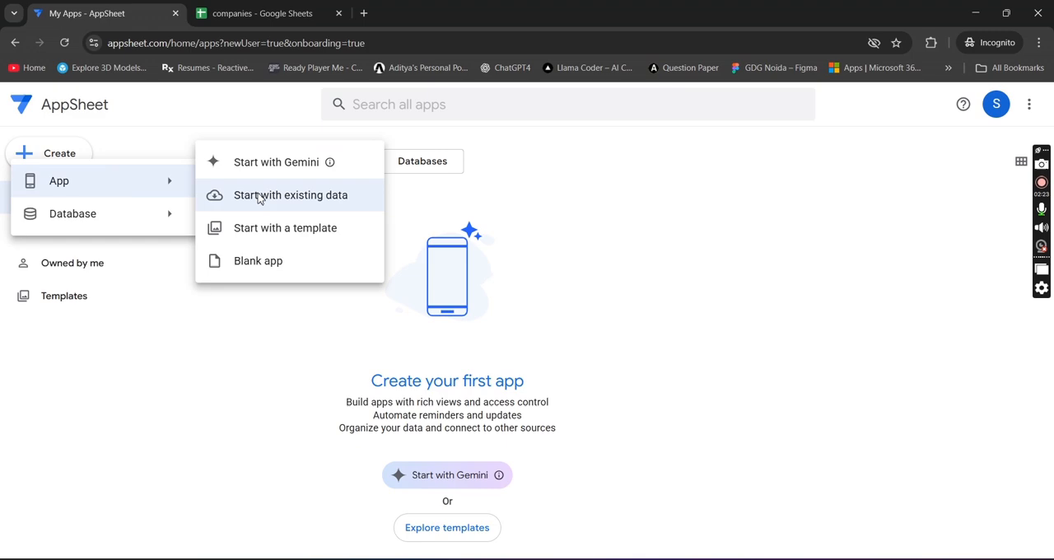
click(291, 195)
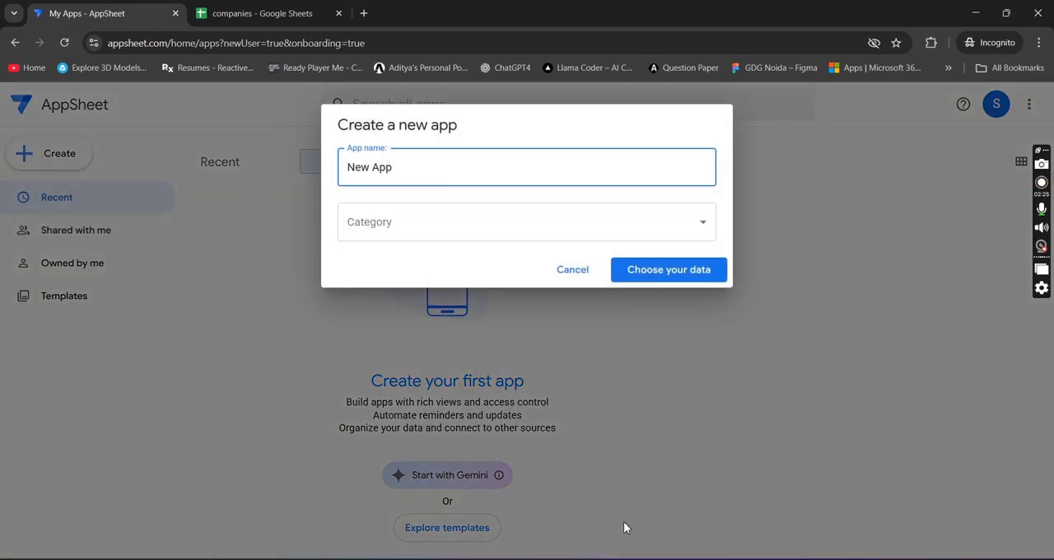
click(264, 13)
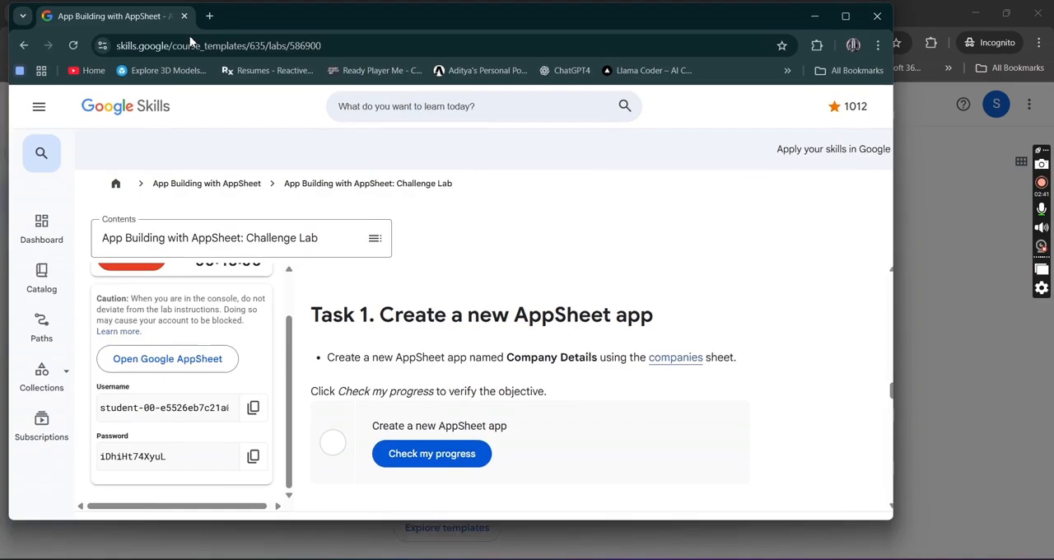
click(167, 358)
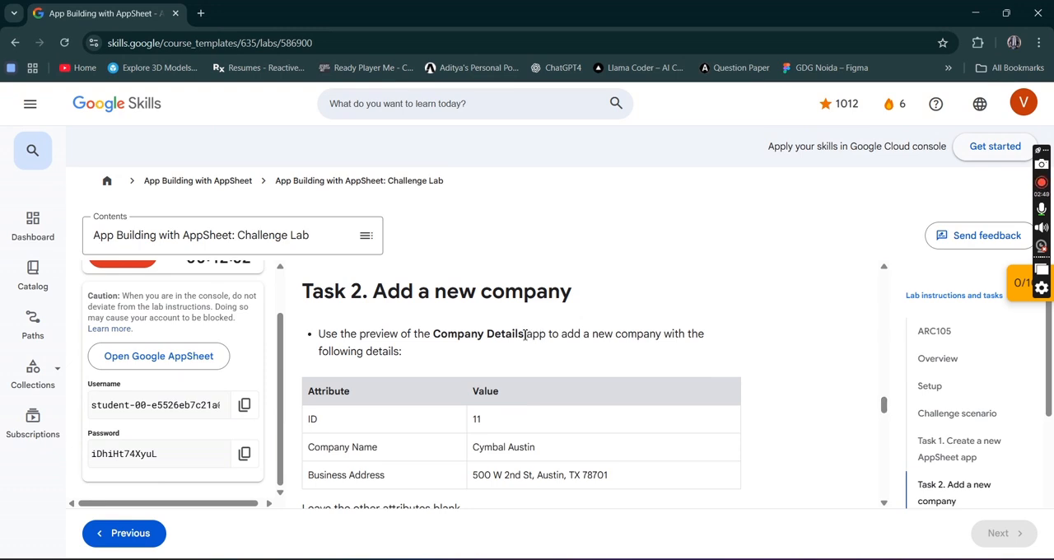
double_click(477, 334)
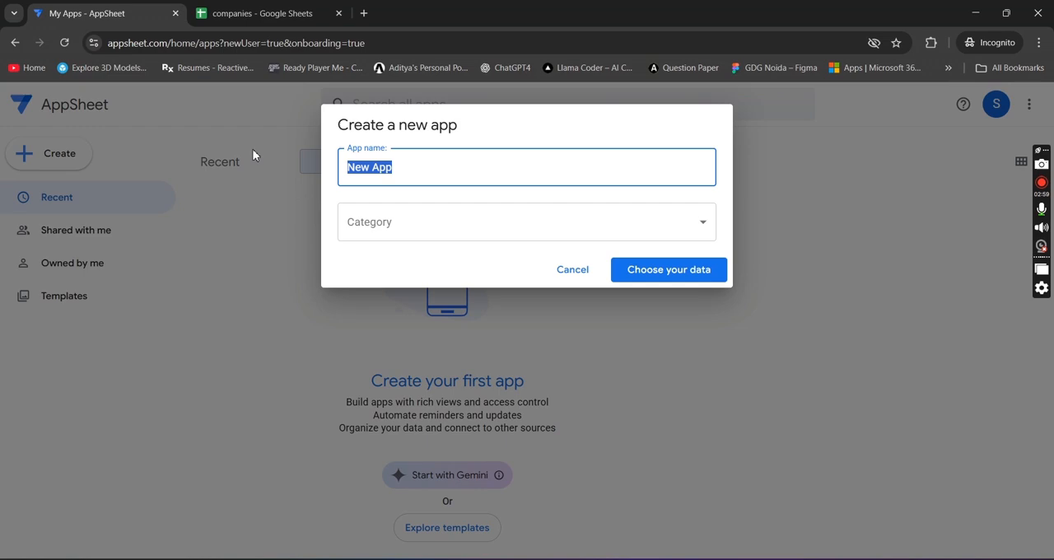
Set the category to Customer Engagement and choose Google Sheets as the data source.
click(526, 221)
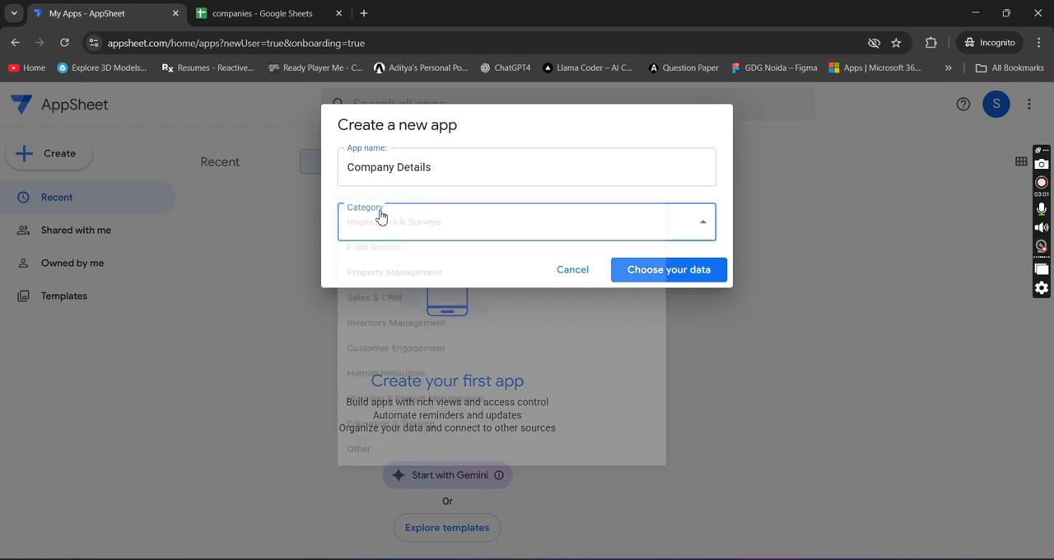
click(395, 348)
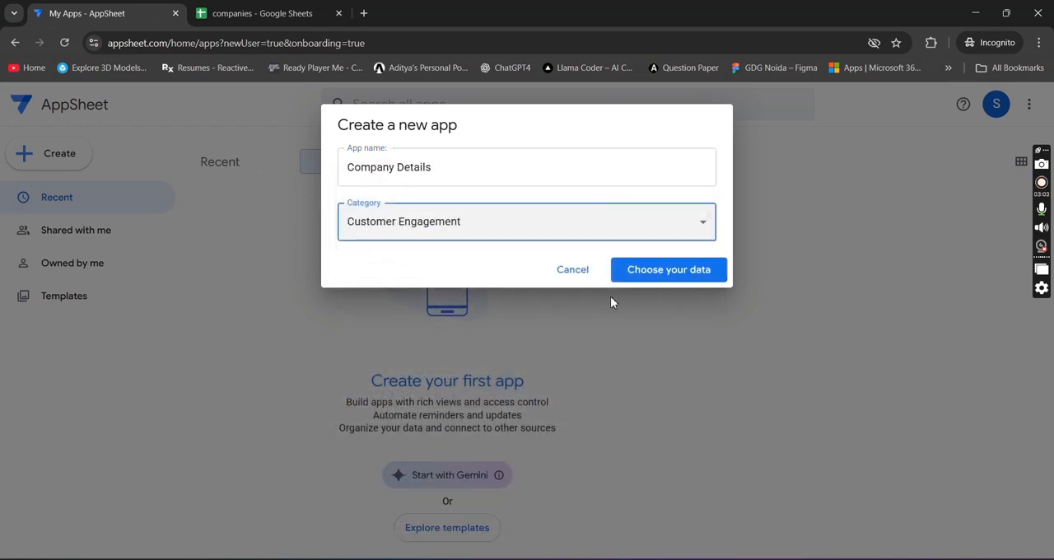
click(668, 270)
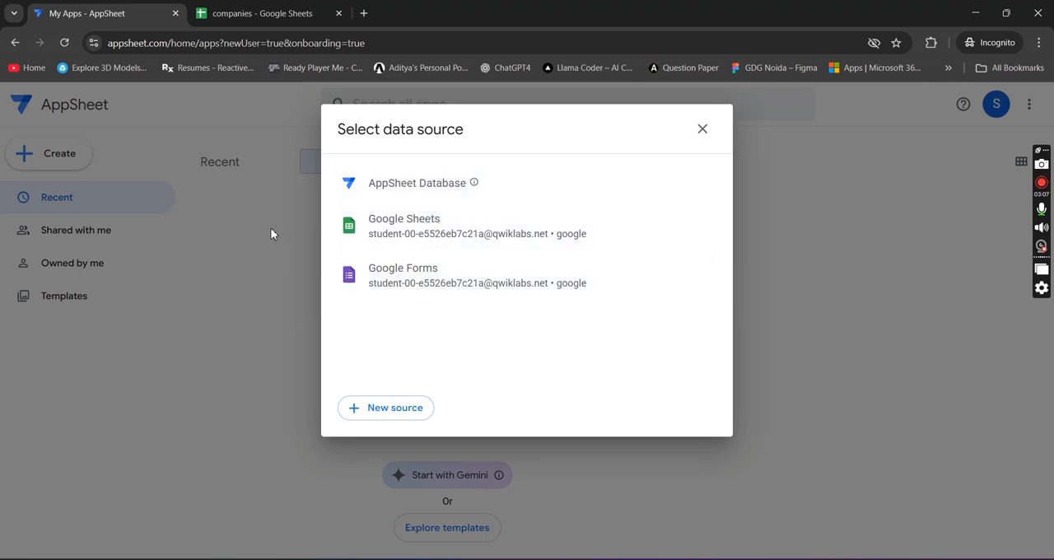
click(404, 225)
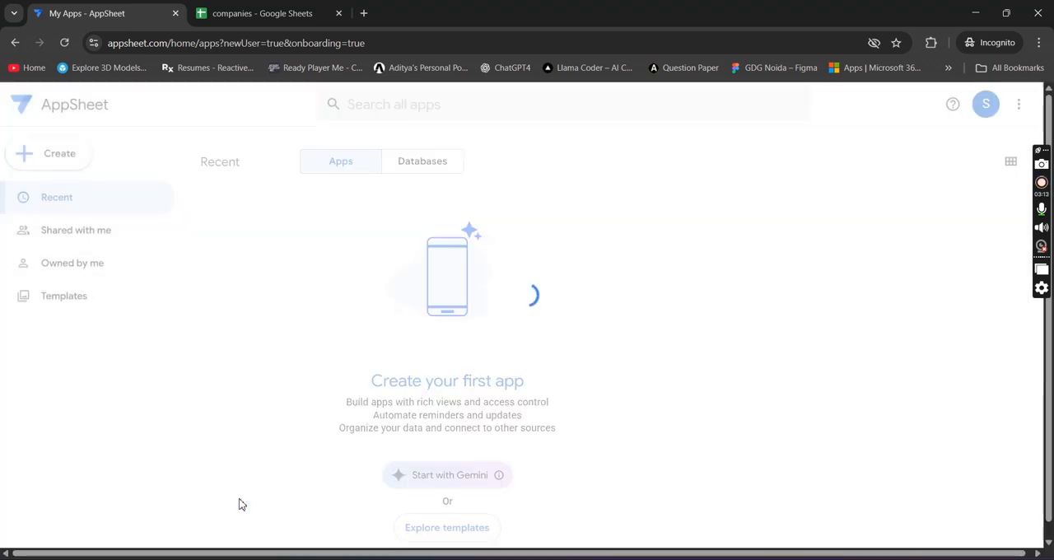
mouse_move(742, 363)
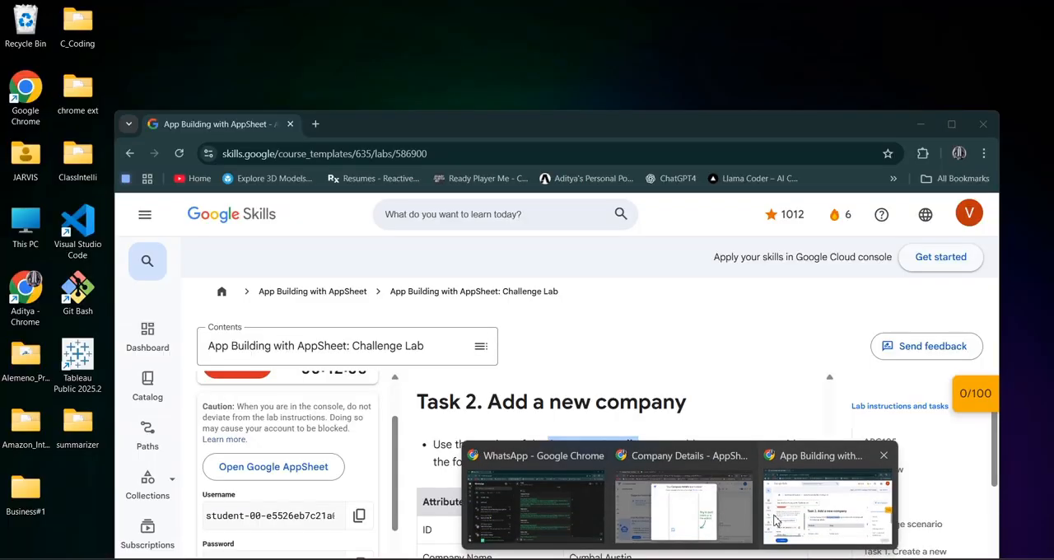
In the lab's Task 2, select the ID 11 and company name Cymbal Austin.
click(826, 506)
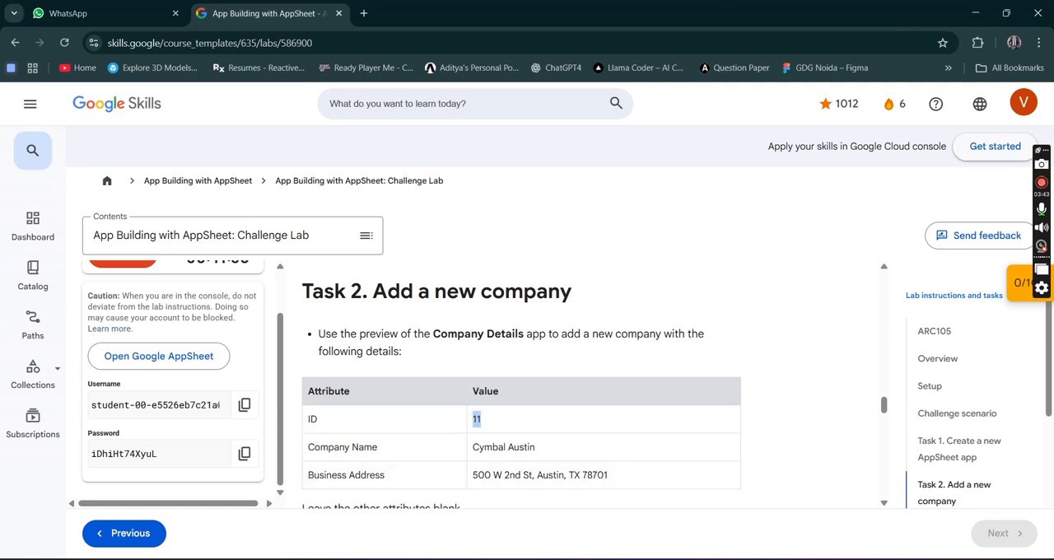
click(503, 447)
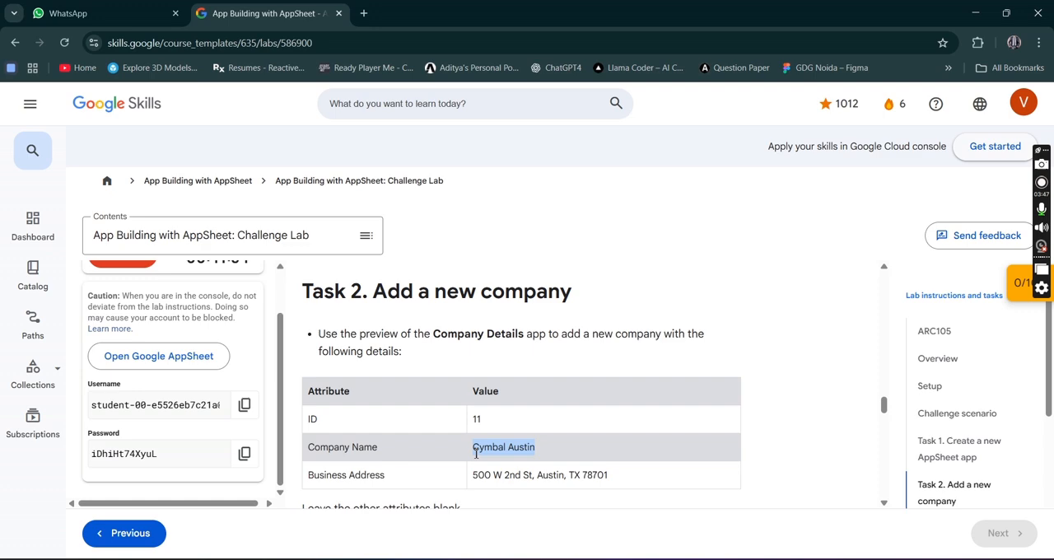
double_click(503, 447)
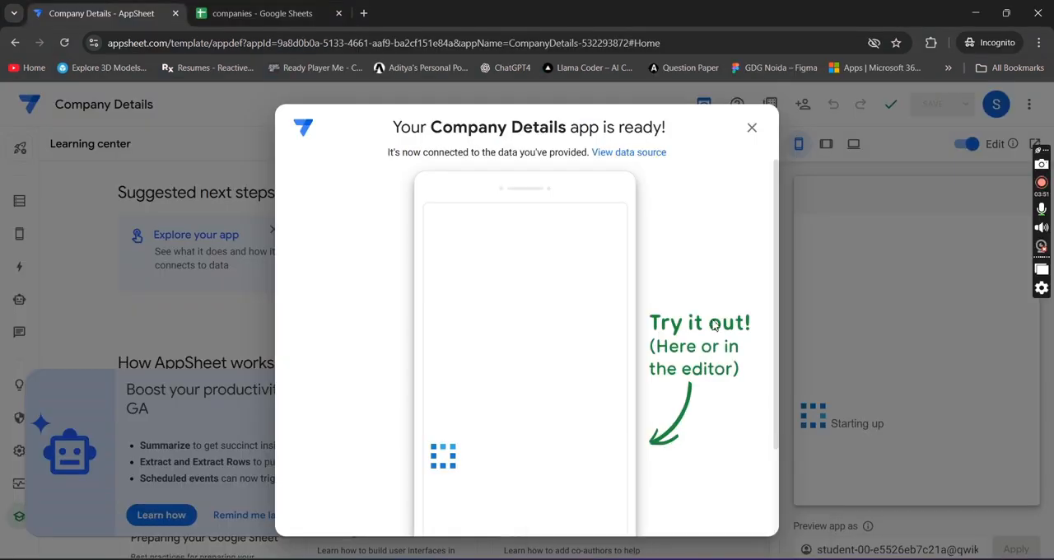
Add a new company in the preview with ID 11 and name Cymbal Austin.
click(751, 127)
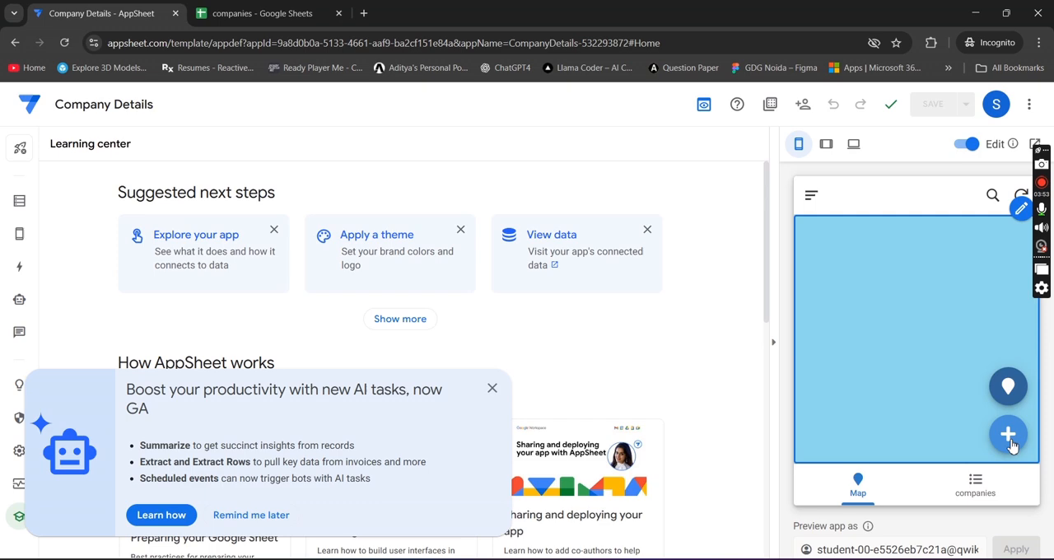
click(975, 486)
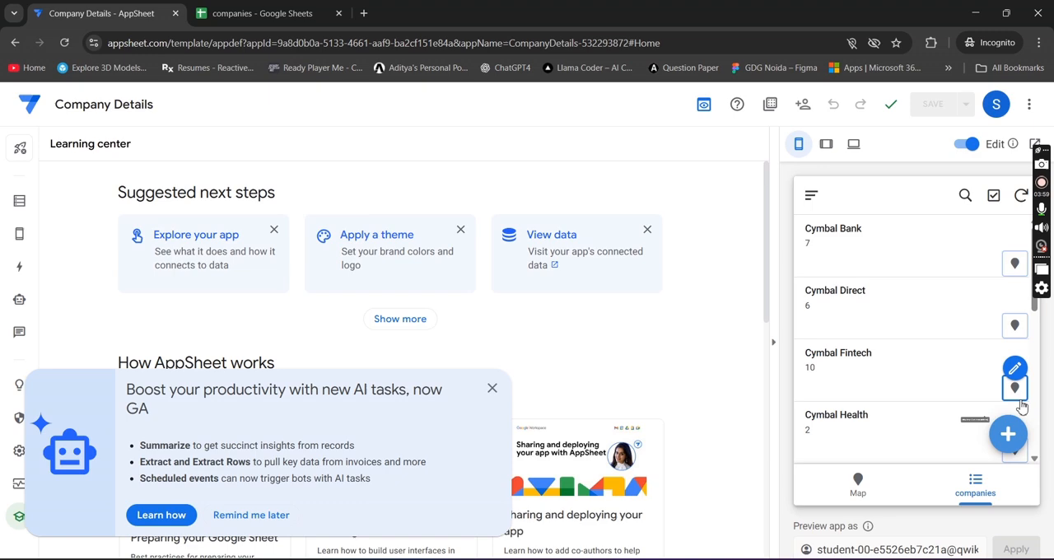
click(1007, 433)
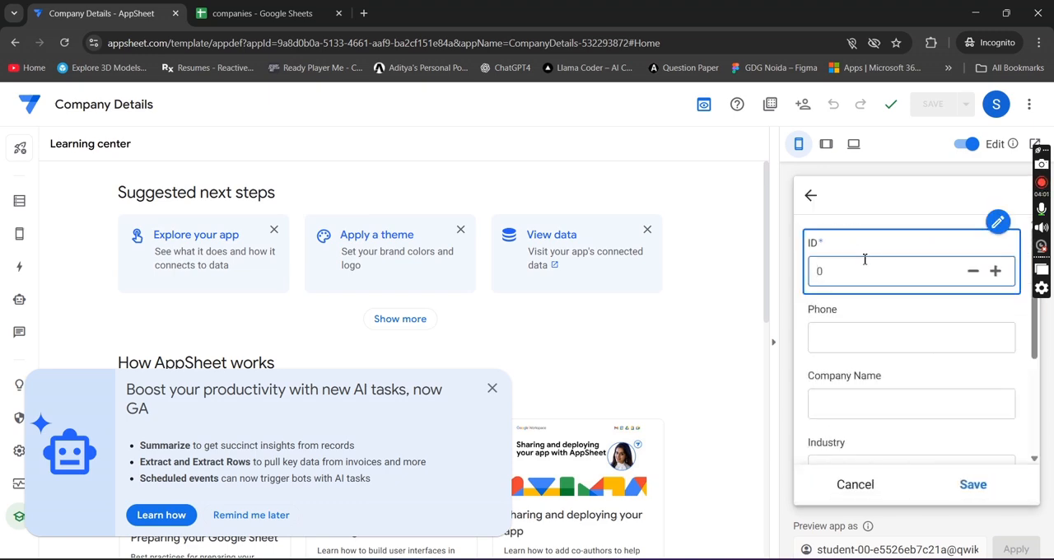
text(11)
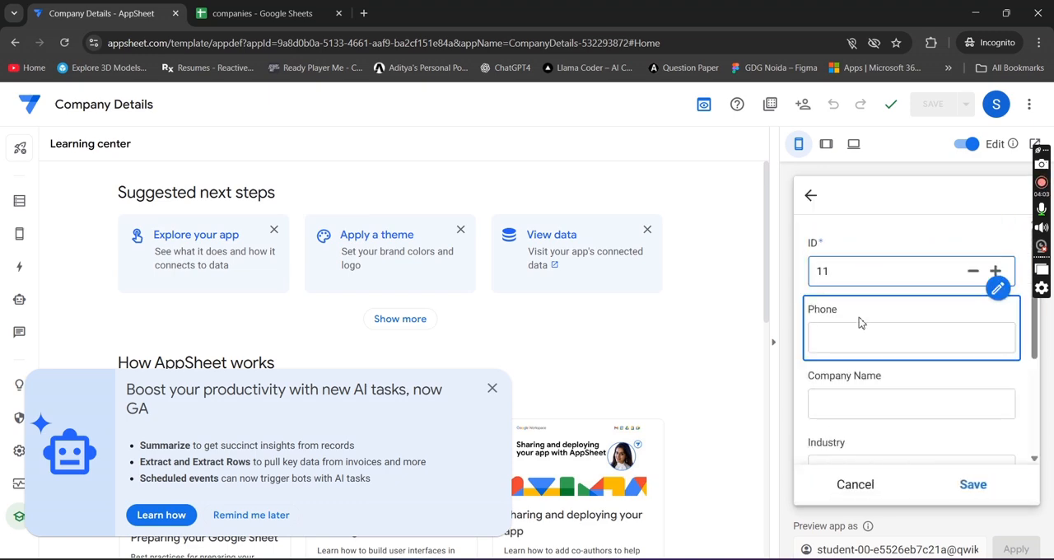
click(911, 404)
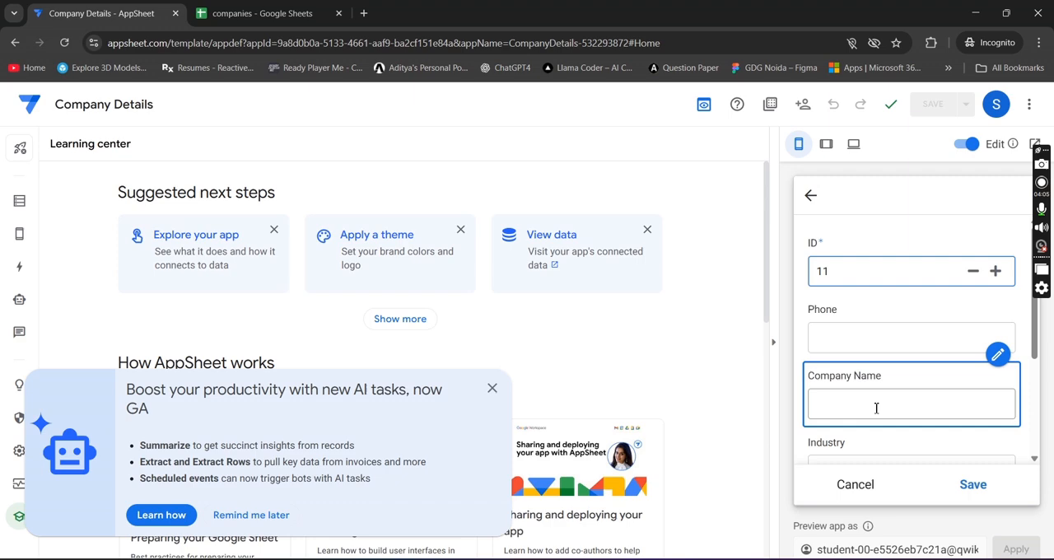
text(Cymbal Austin)
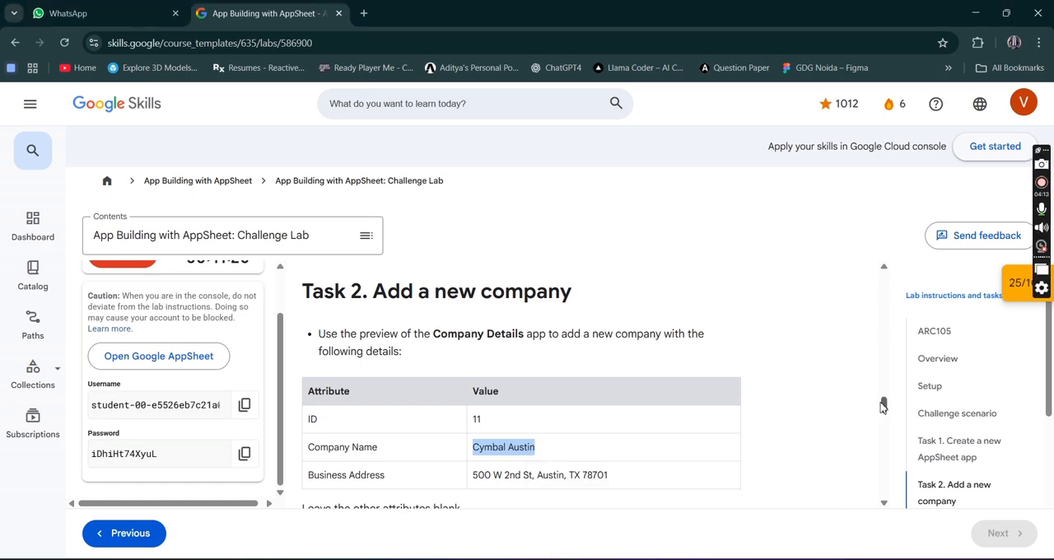
Enter the business address 500 W 2nd St, Austin, TX 78701 and save the record.
scroll(down, 3)
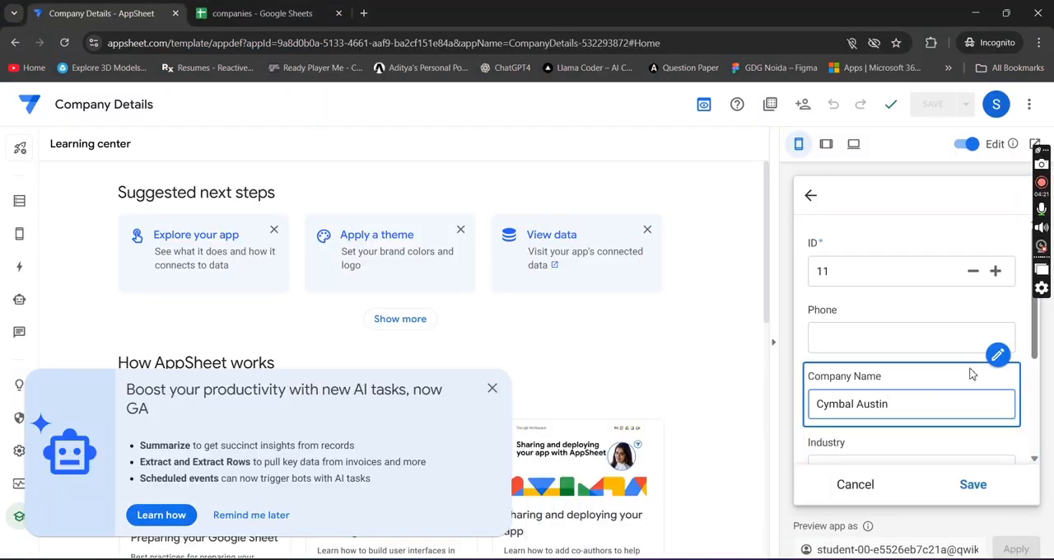
scroll(down, 3)
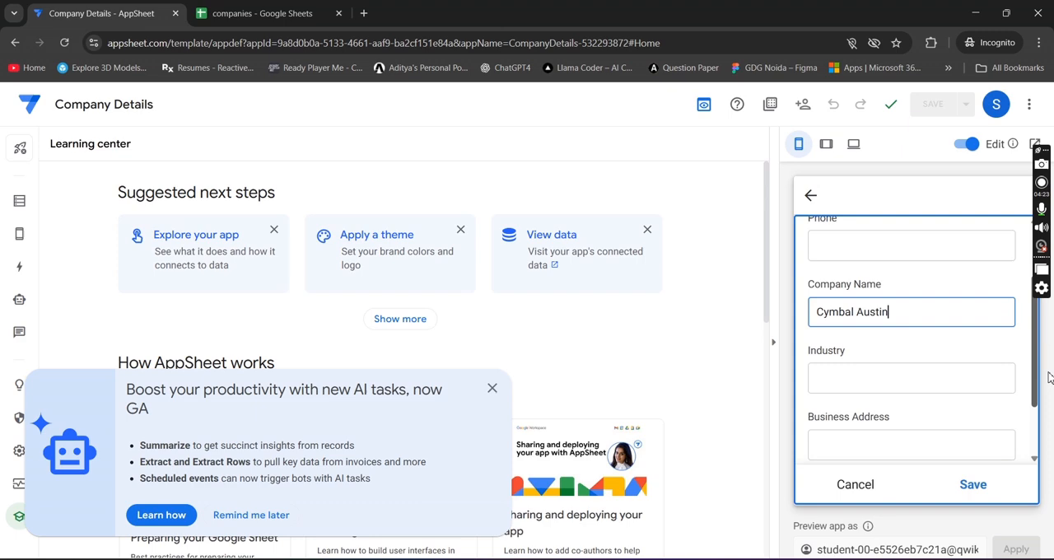
scroll(down, 3)
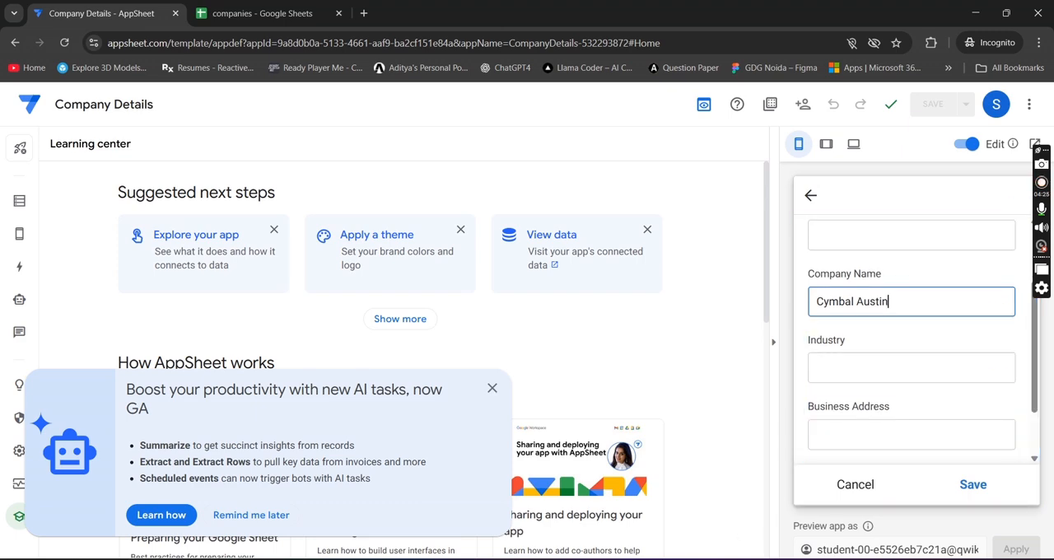
click(910, 434)
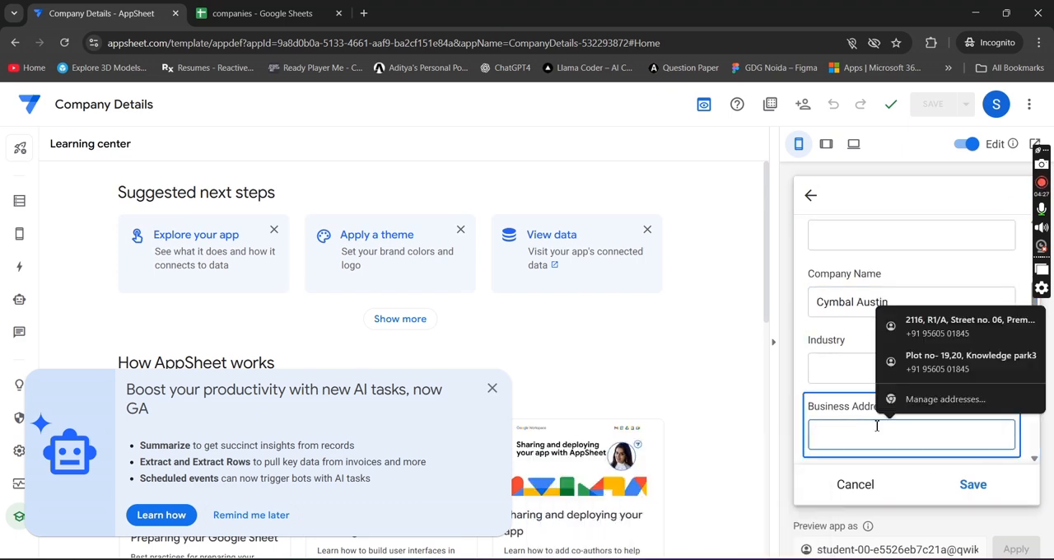
click(970, 325)
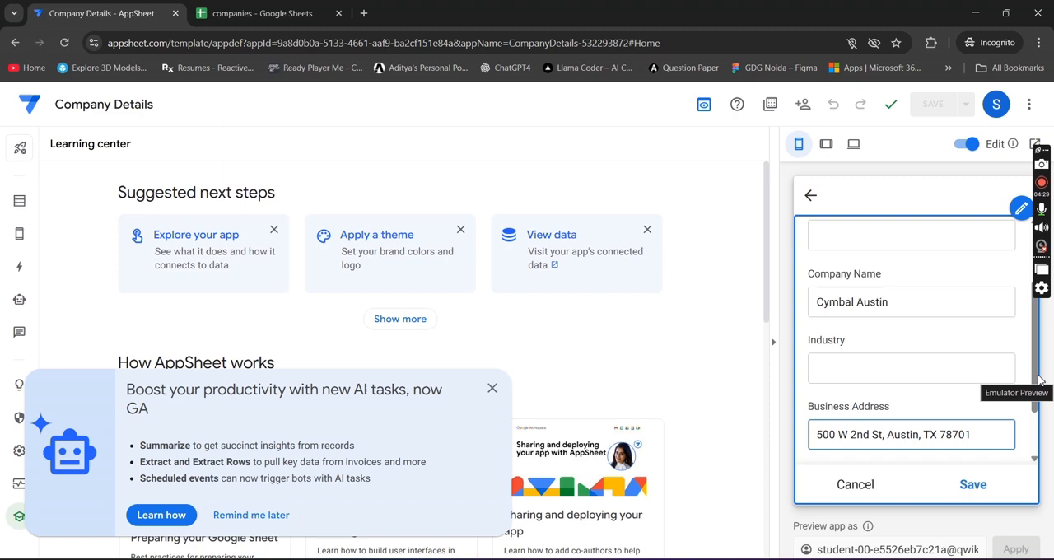
click(973, 484)
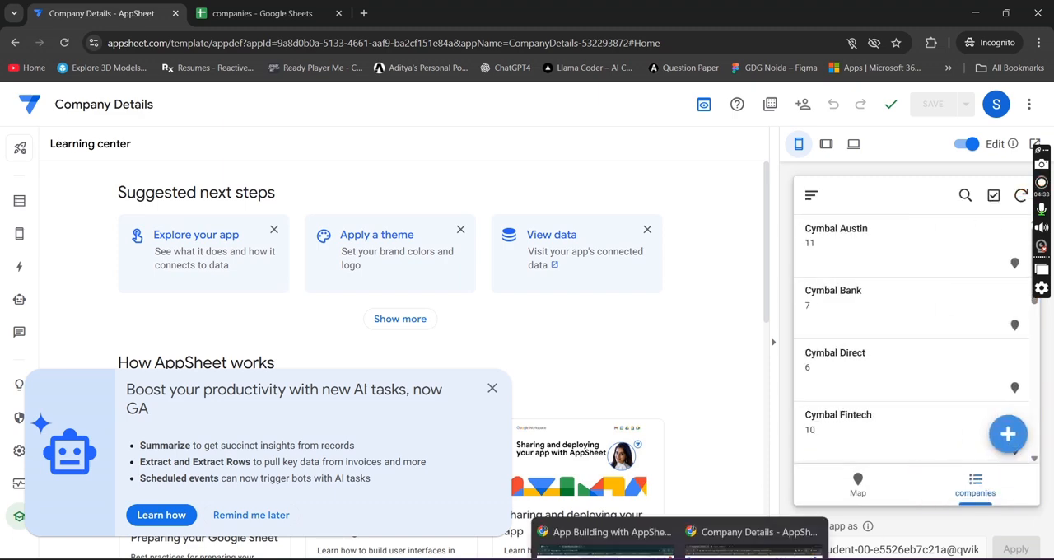
click(264, 13)
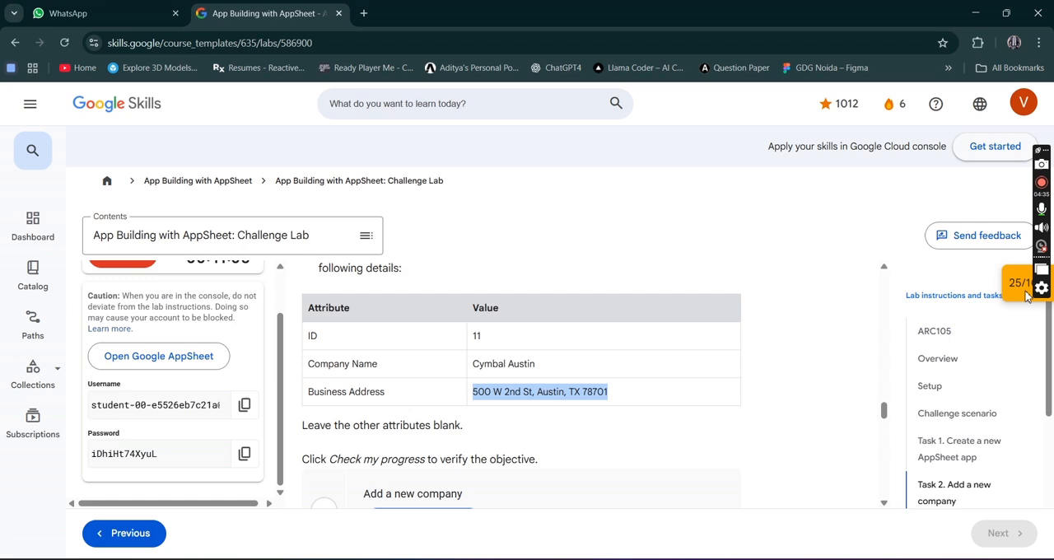
Mark the Add a new company checkpoint 25/25, then select 'Website' in Task 3.
click(1021, 283)
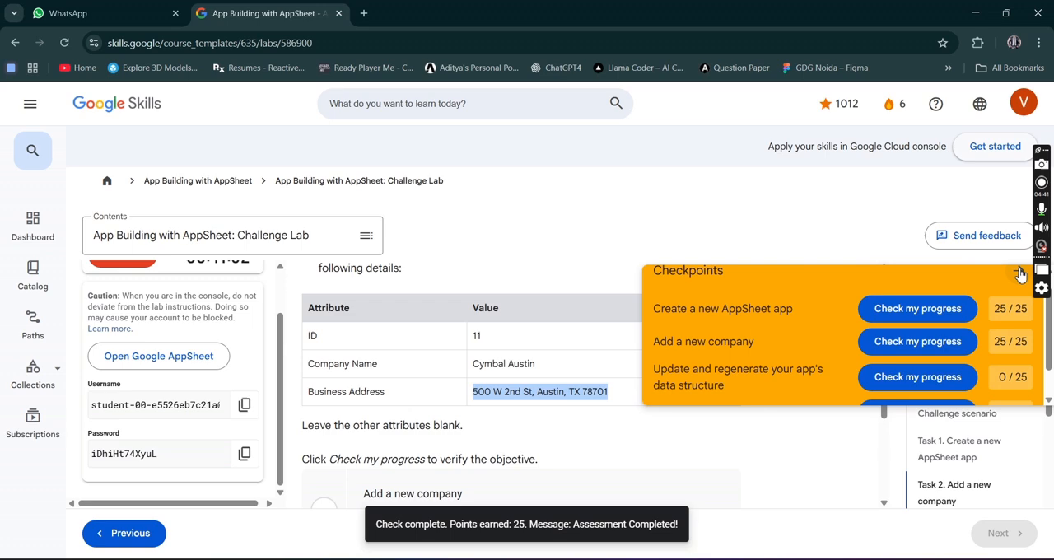
click(1021, 273)
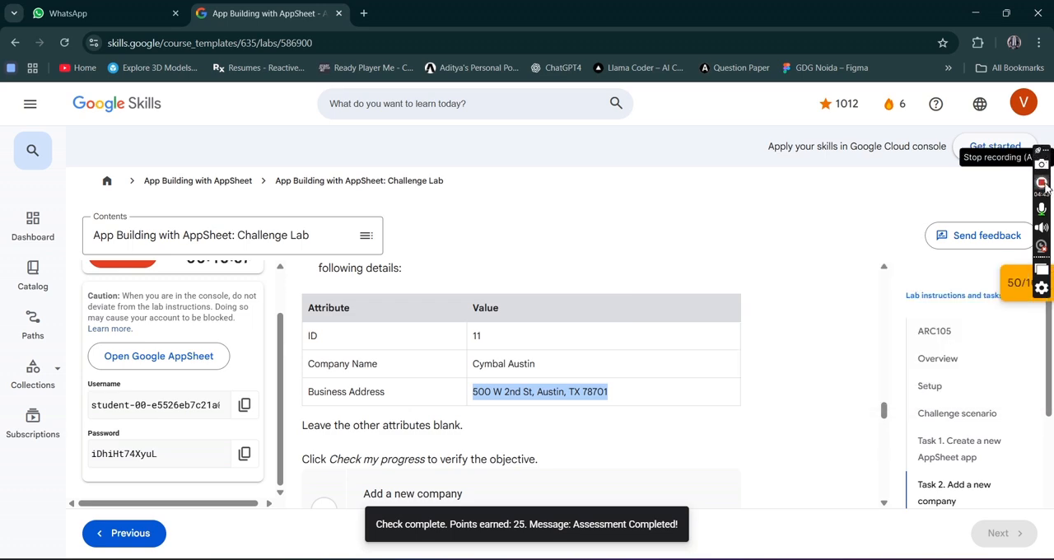
scroll(down, 3)
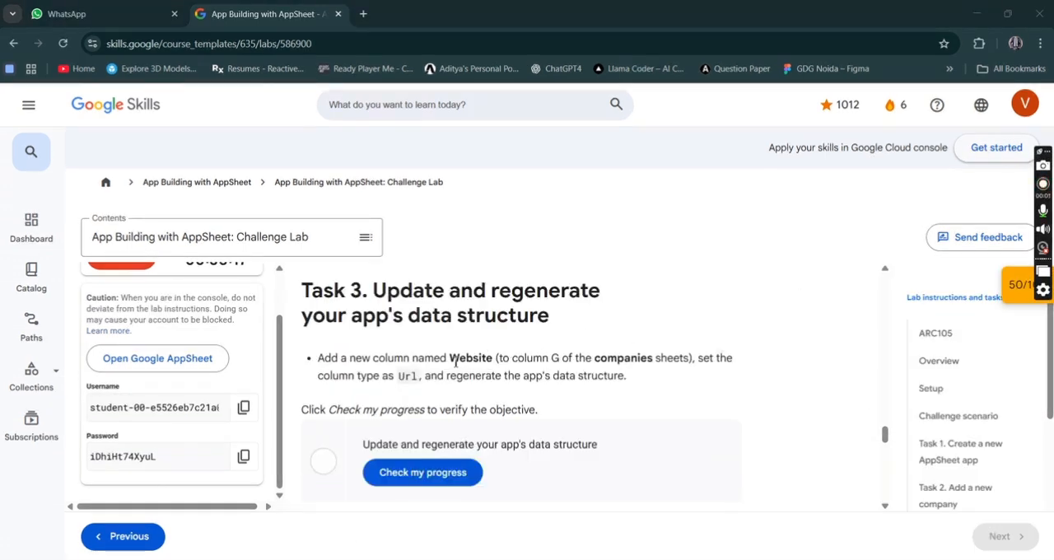
double_click(471, 357)
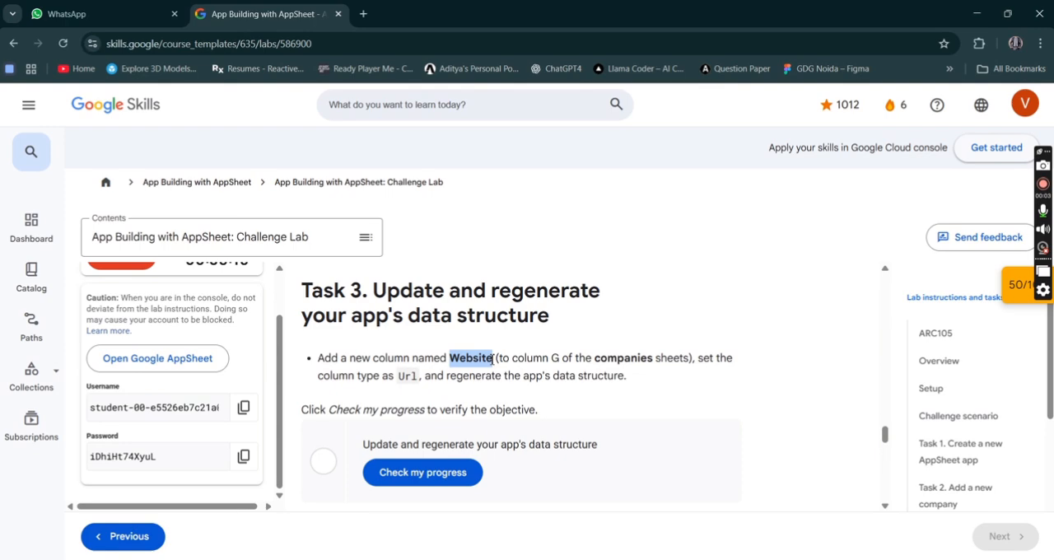
mouse_move(659, 469)
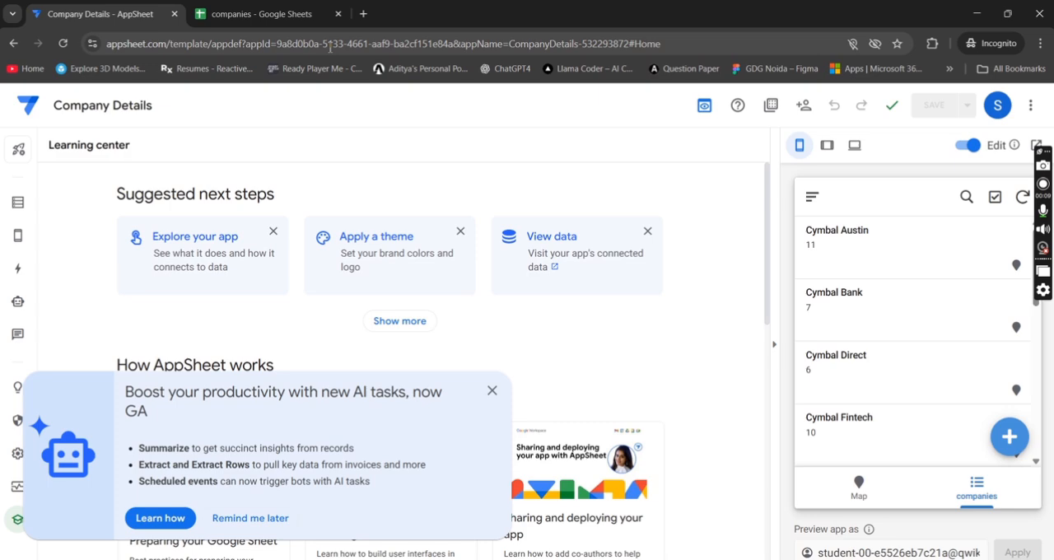
Type the header 'Website' into cell G1 of the companies sheet.
click(260, 14)
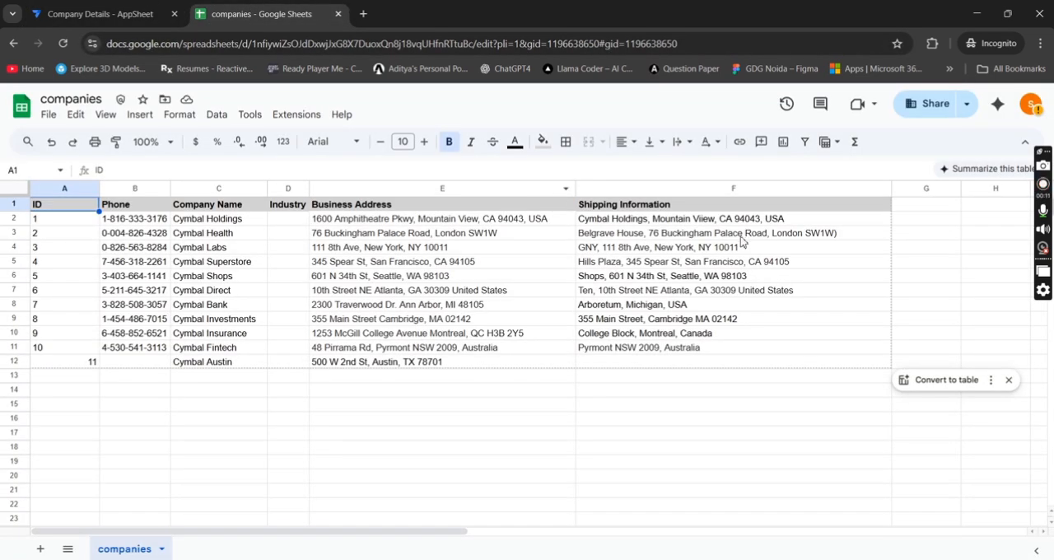
click(924, 203)
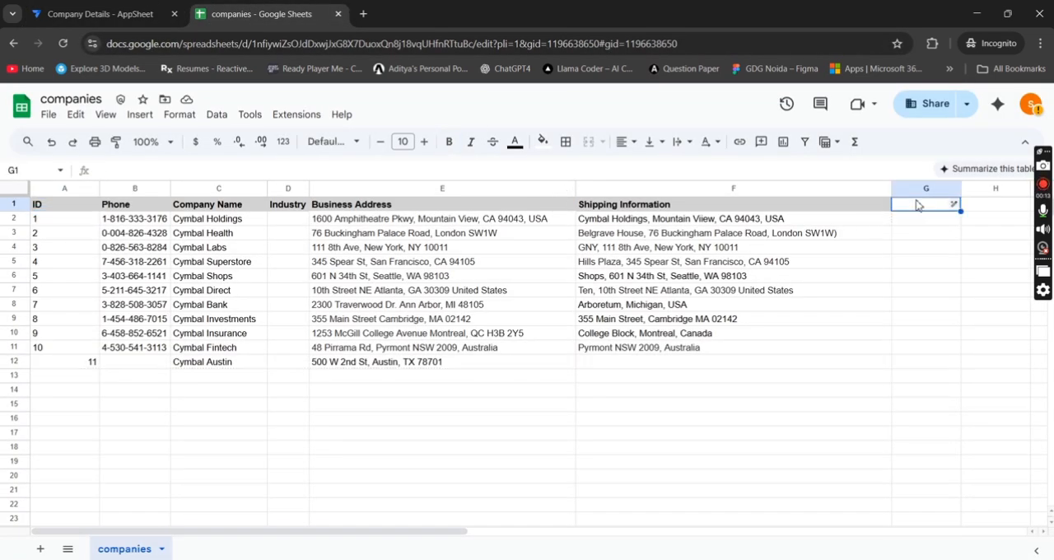
text(Website)
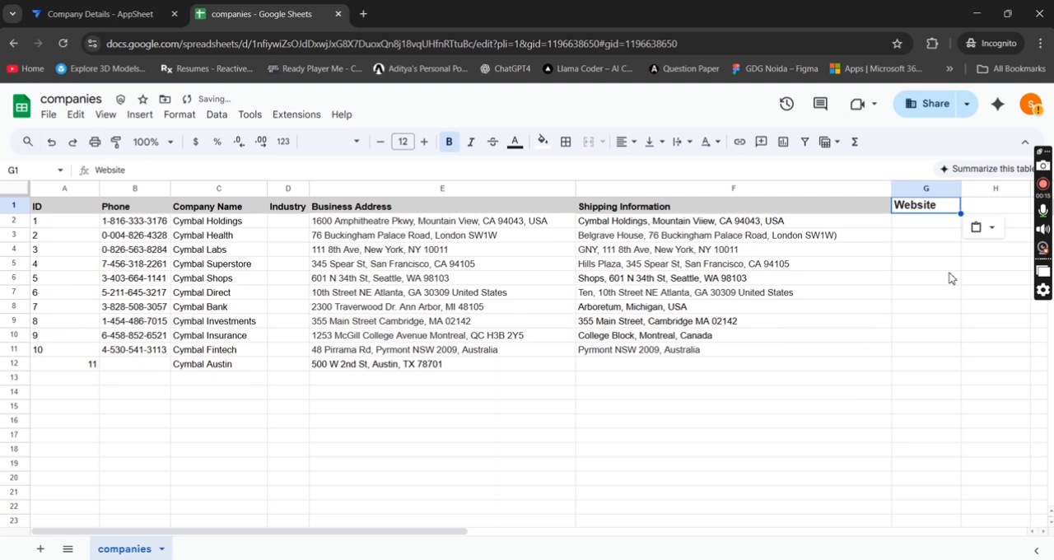
click(98, 14)
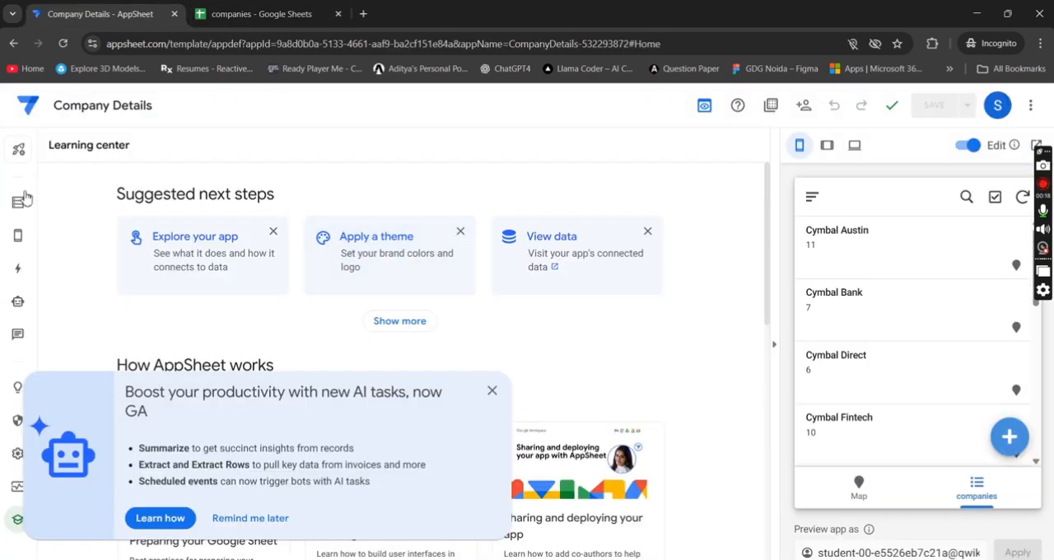
Regenerate the companies table to 8 columns with Website as Url, dismissing the popups.
click(19, 200)
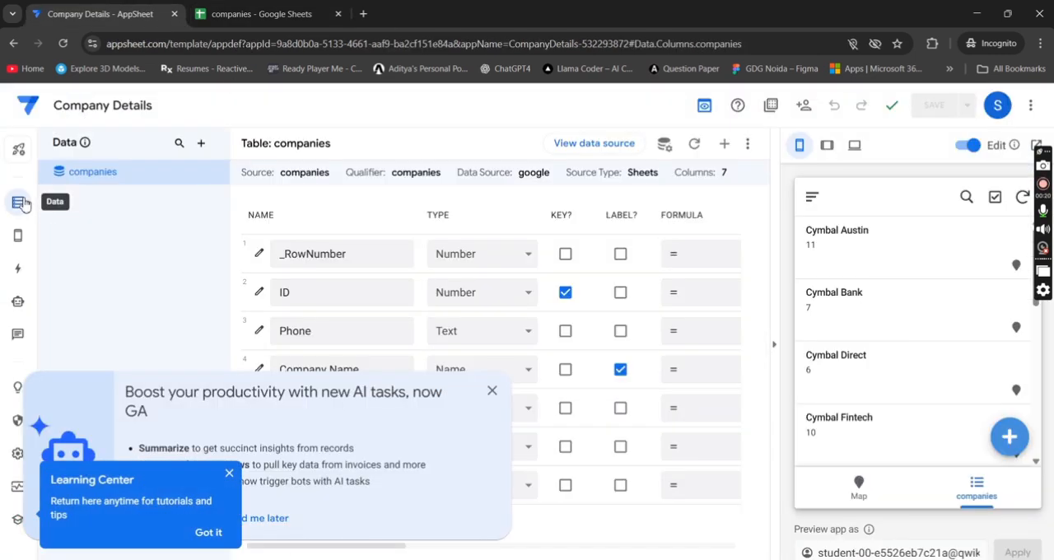
click(694, 143)
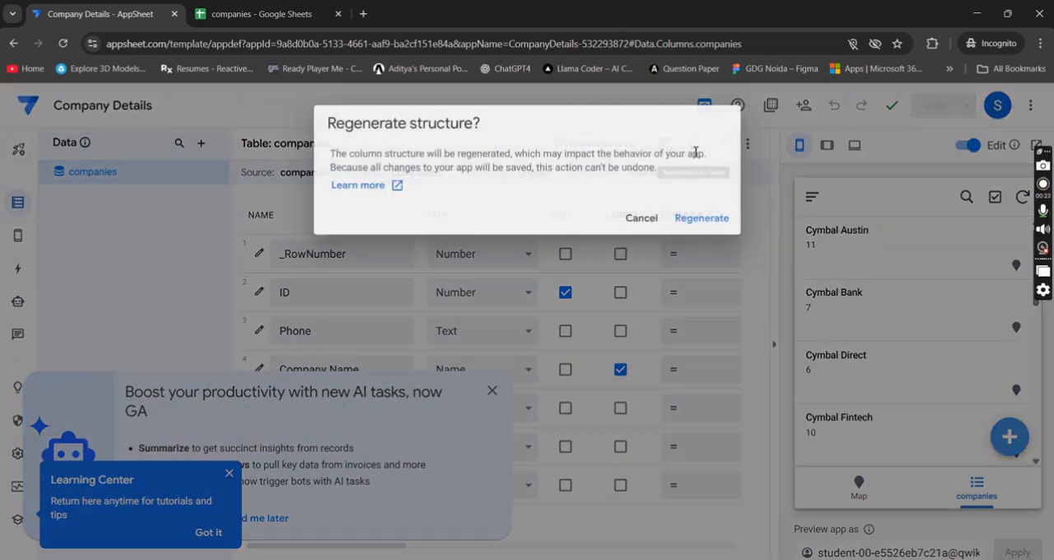
click(701, 217)
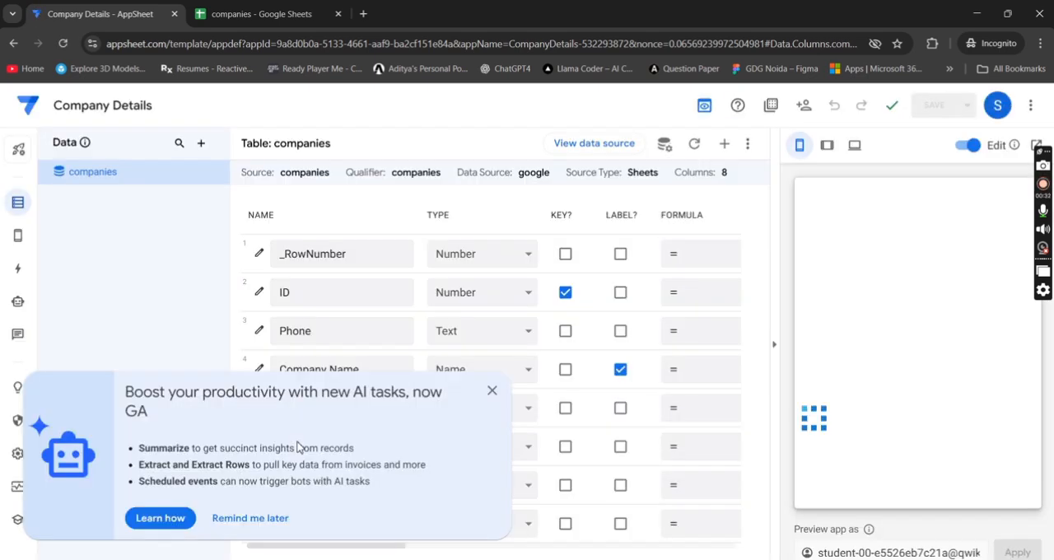
mouse_move(492, 390)
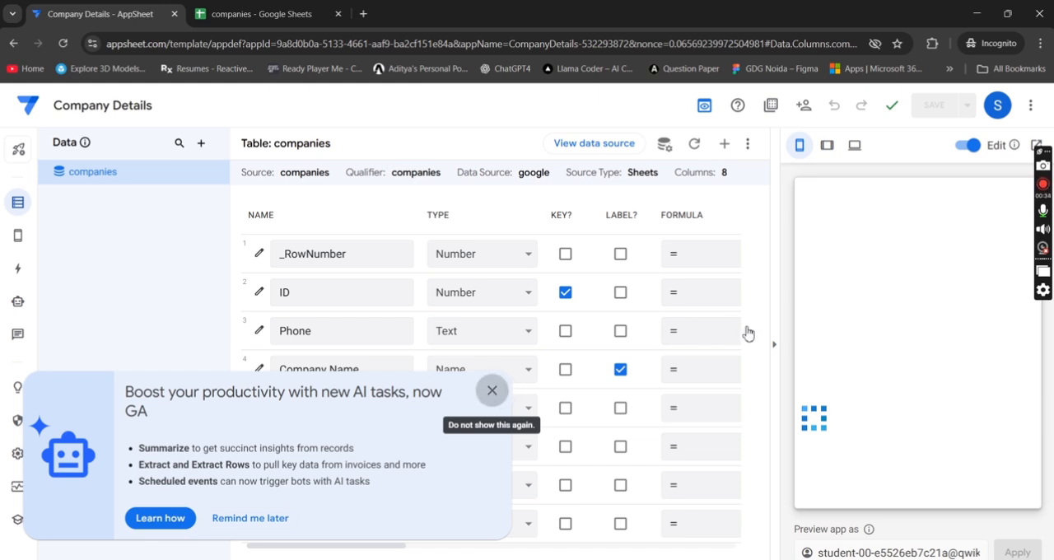
click(493, 389)
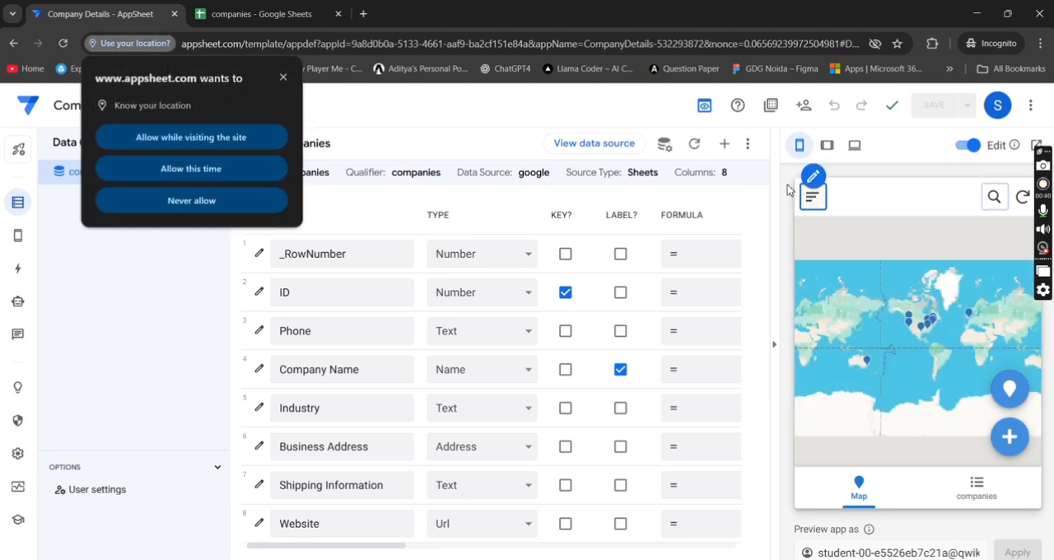
click(283, 77)
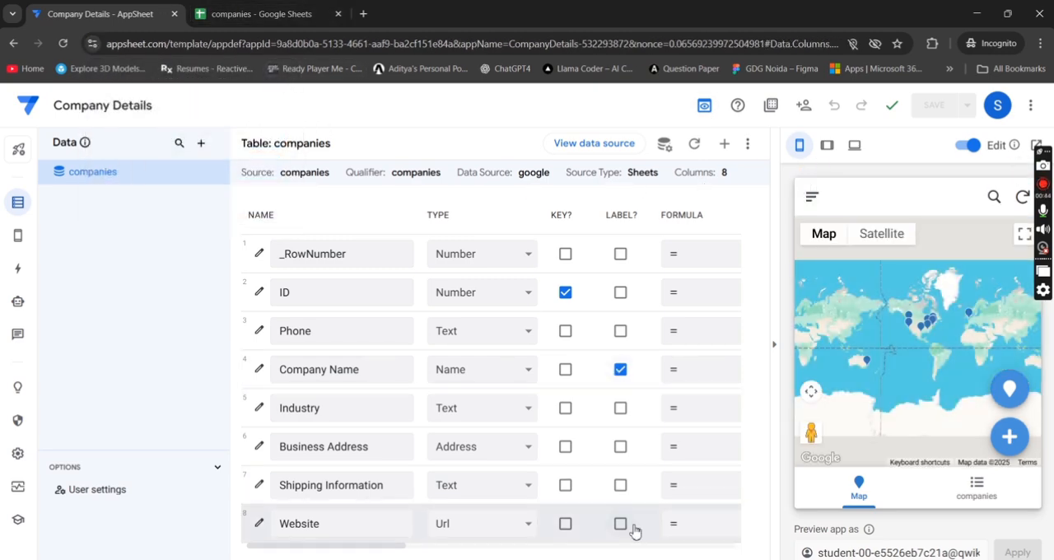
click(266, 13)
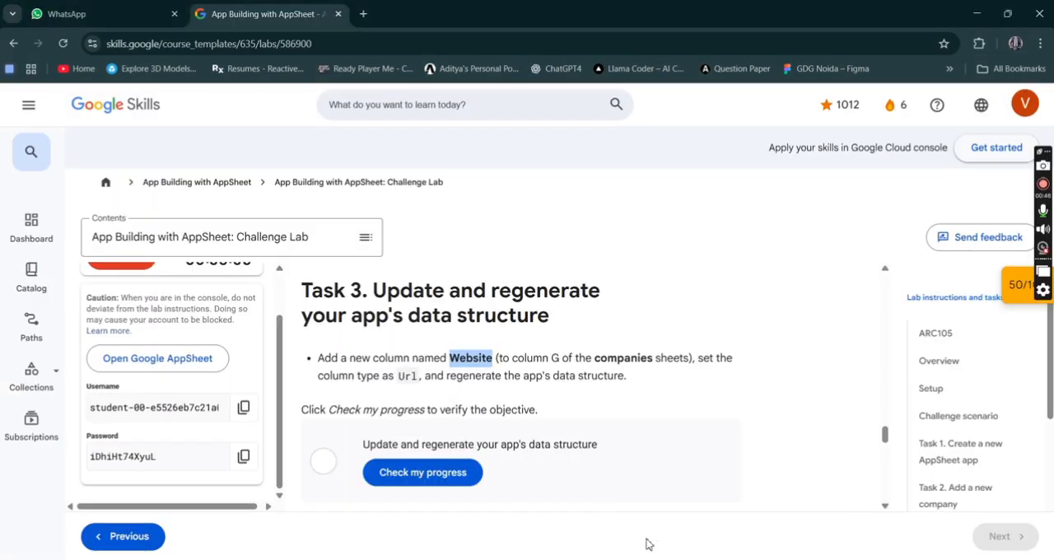
Complete the Update and regenerate data structure checkpoint and scroll to Task 4.
click(422, 472)
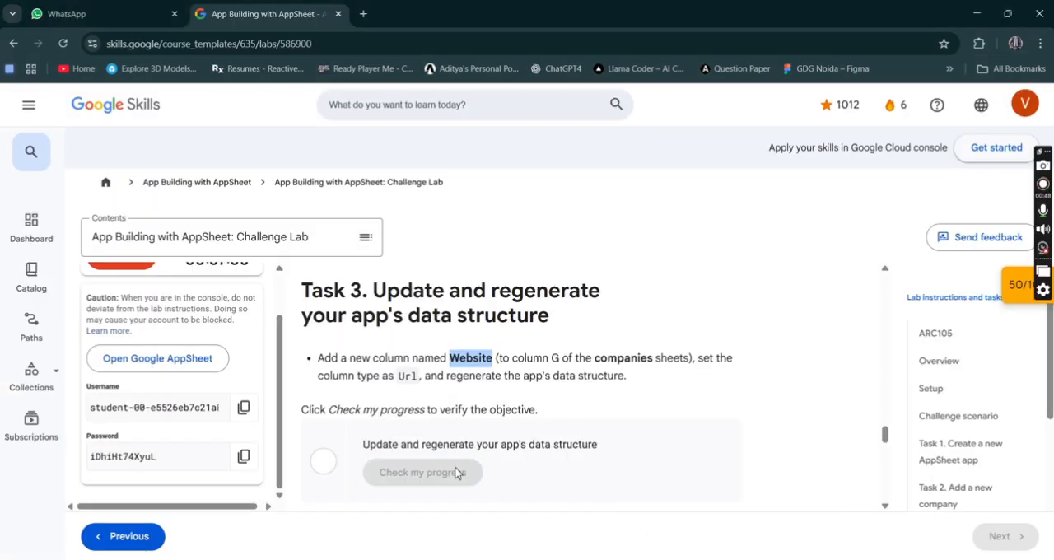
click(421, 472)
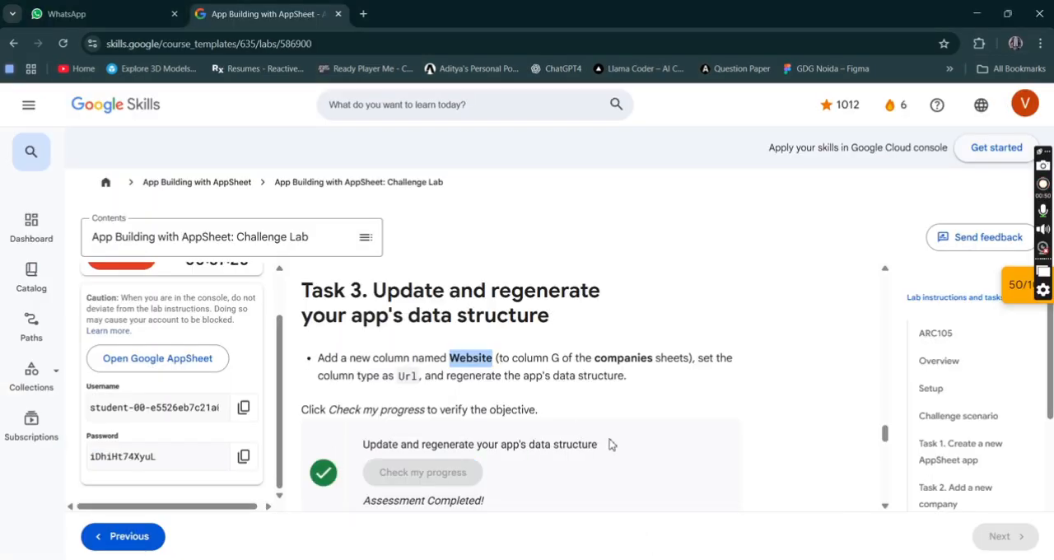
scroll(down, 3)
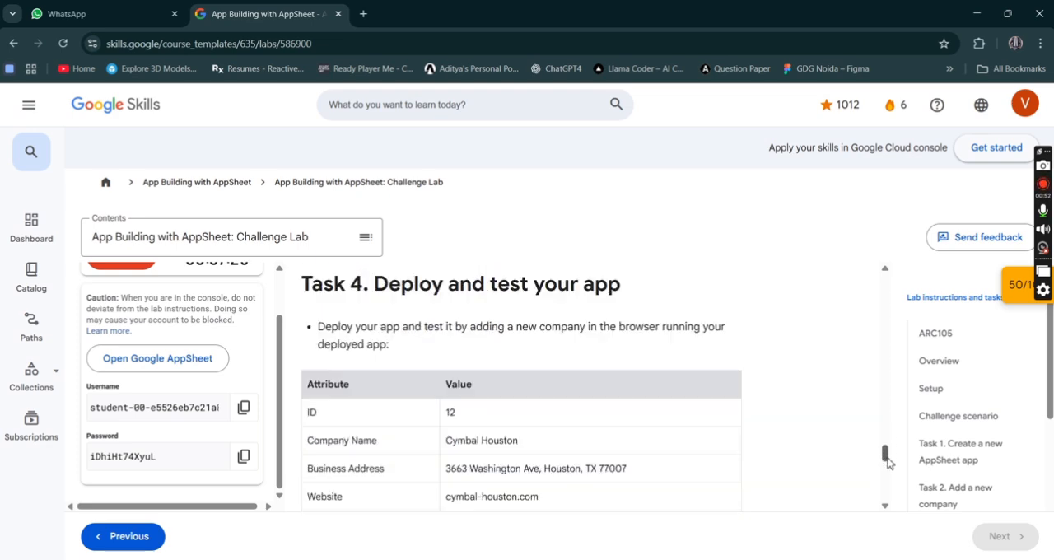
scroll(down, 3)
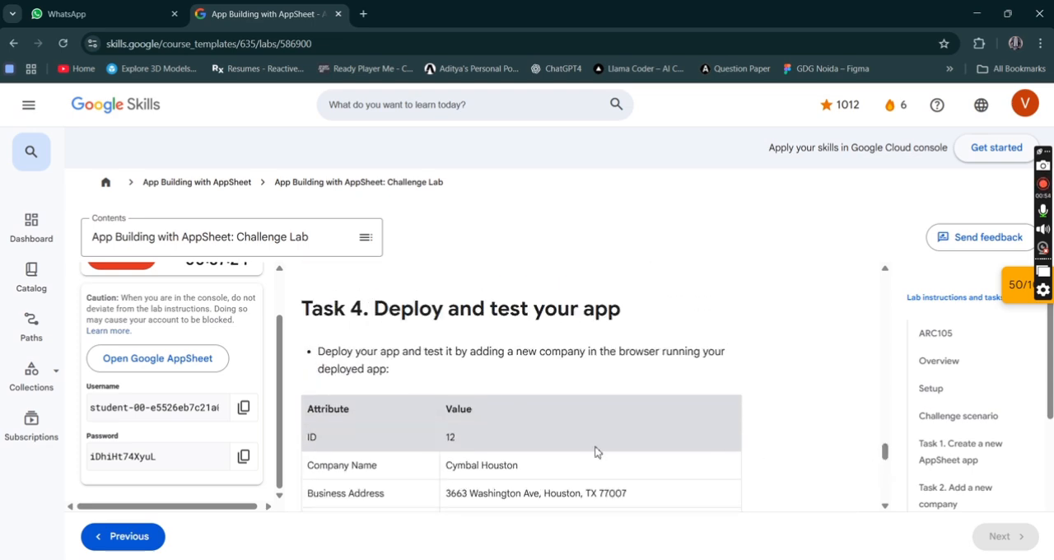
mouse_move(688, 535)
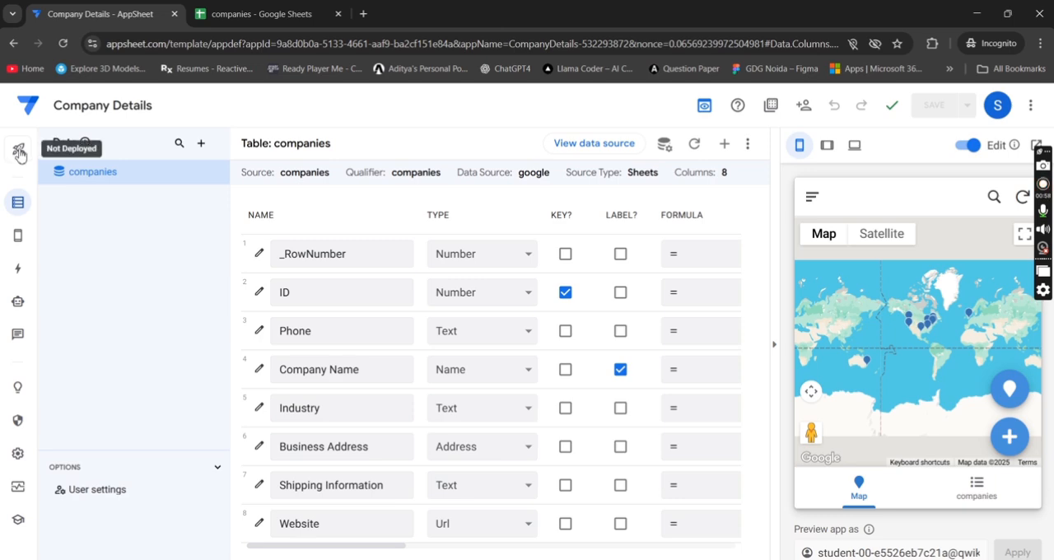
Run the Deployment Check and move Company Details to deployed state, dismissing the location prompt.
click(18, 152)
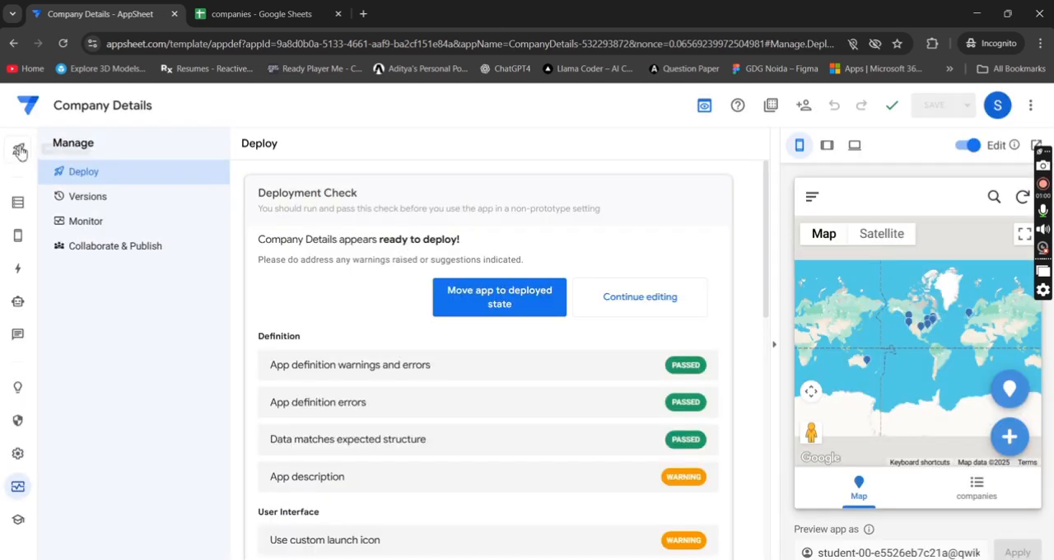
click(499, 296)
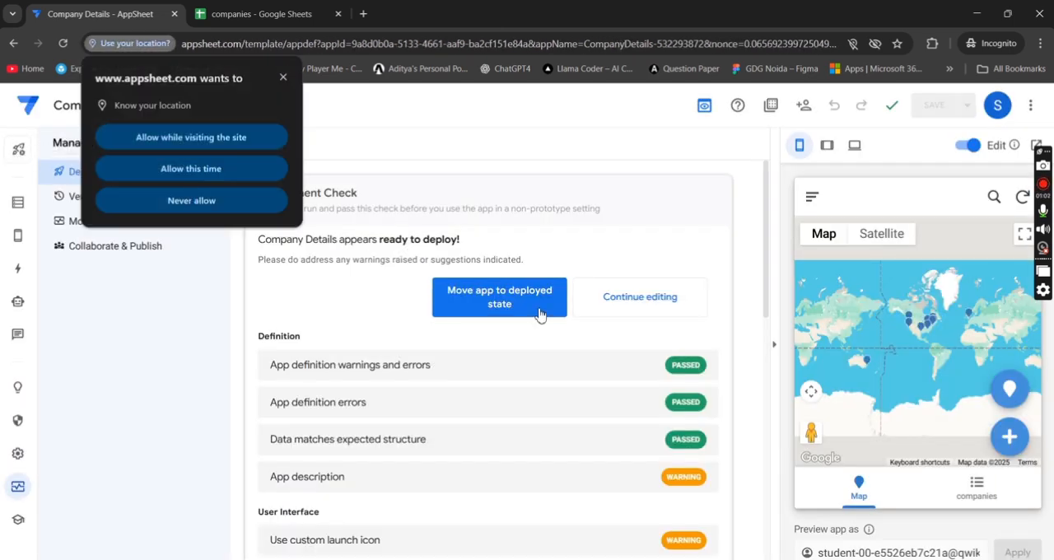
click(499, 296)
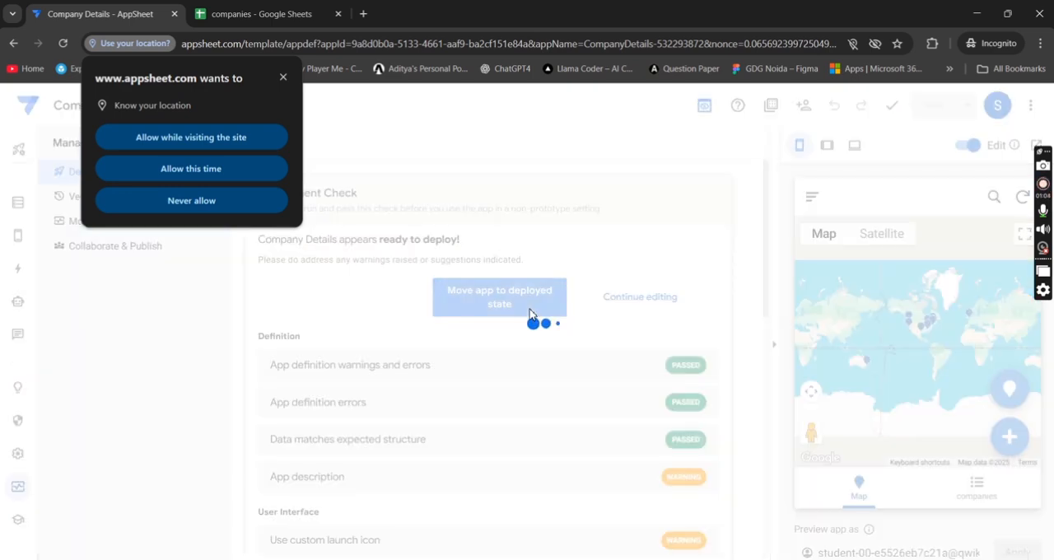
click(499, 296)
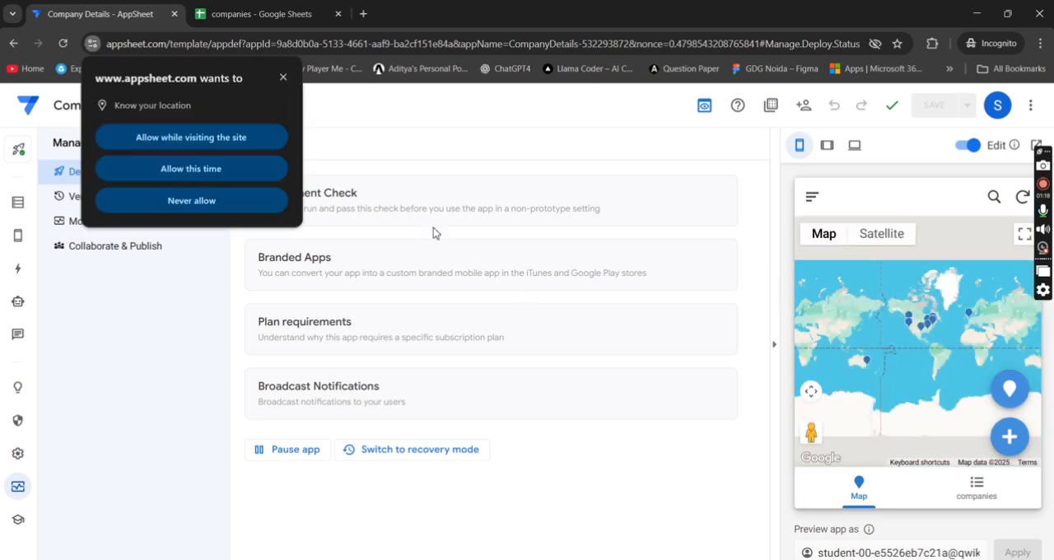
click(190, 167)
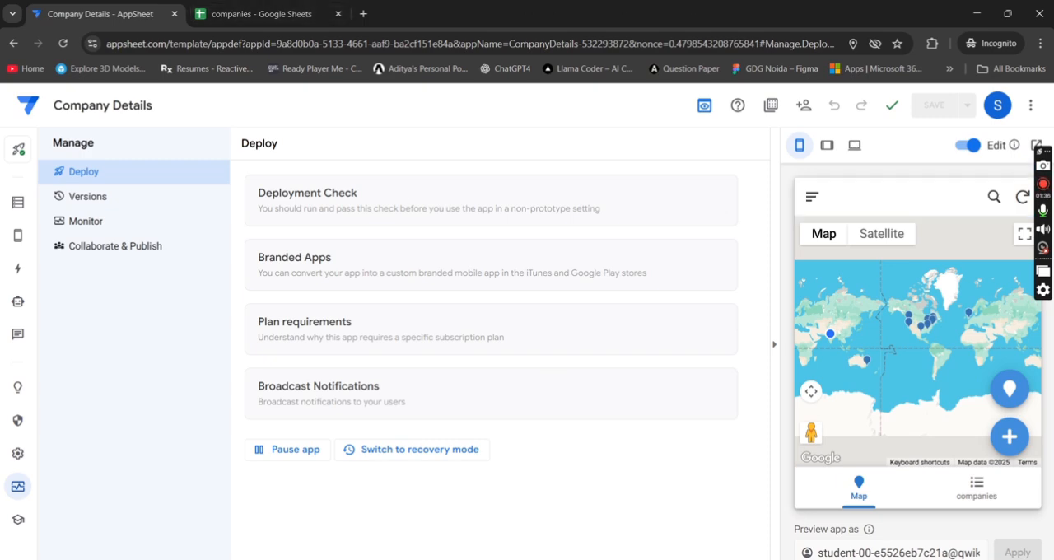
click(264, 14)
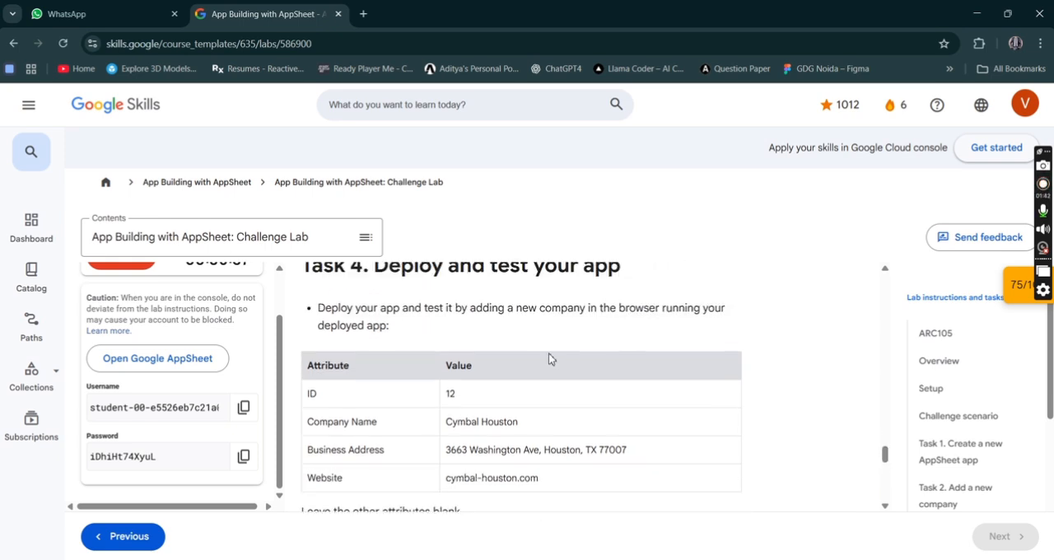
mouse_move(647, 346)
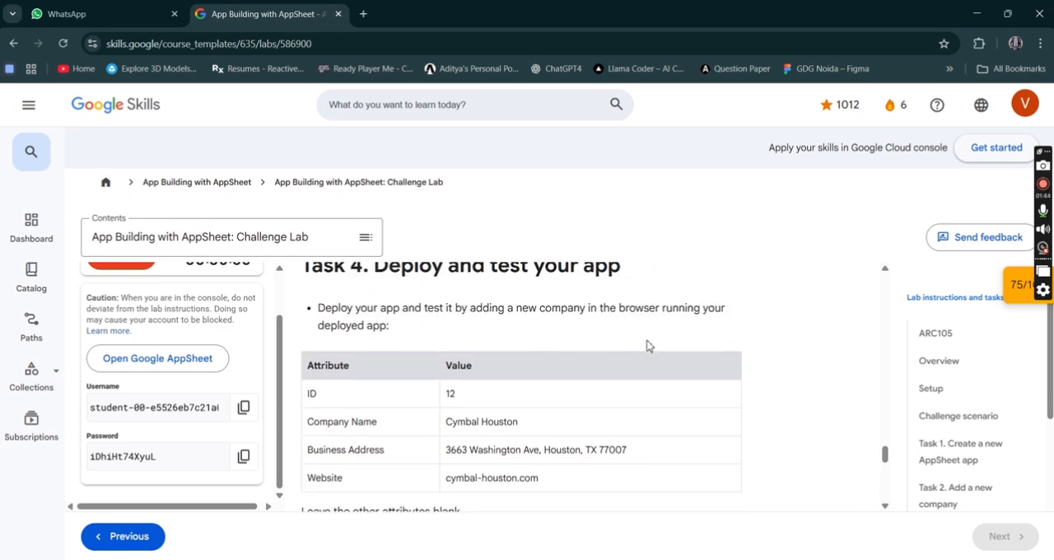
mouse_move(809, 405)
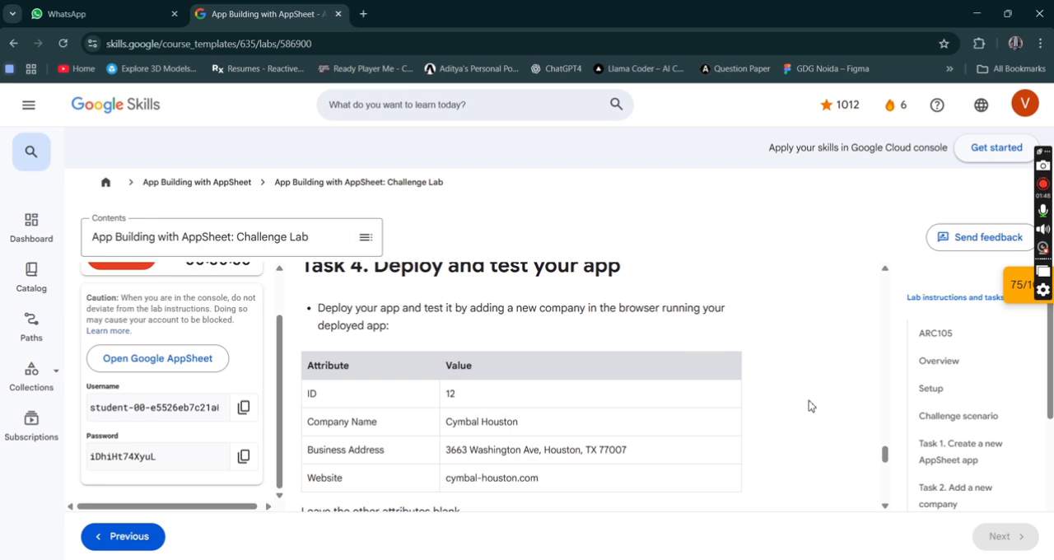
mouse_move(471, 395)
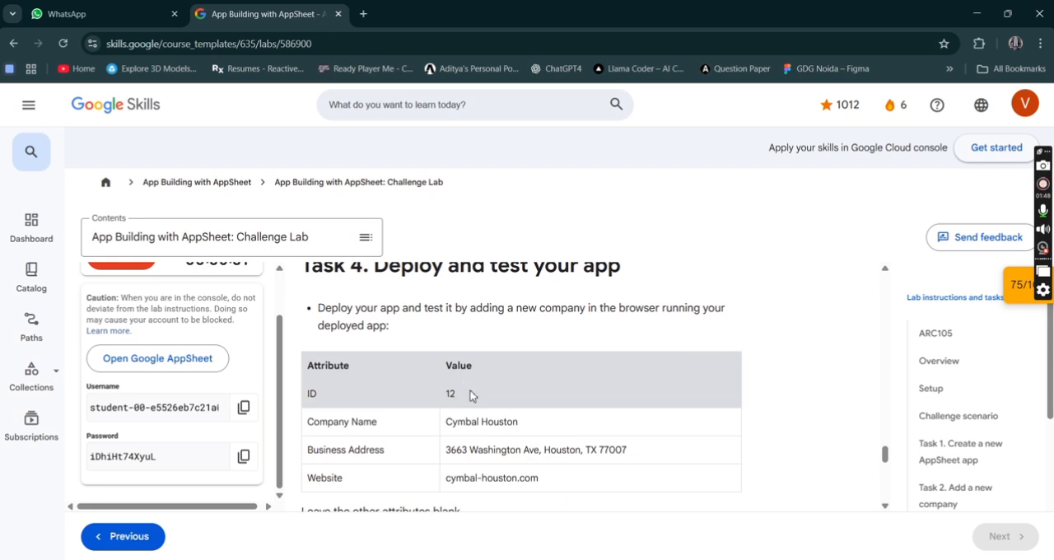
Select the ID value 12 in the Task 4 table.
double_click(499, 421)
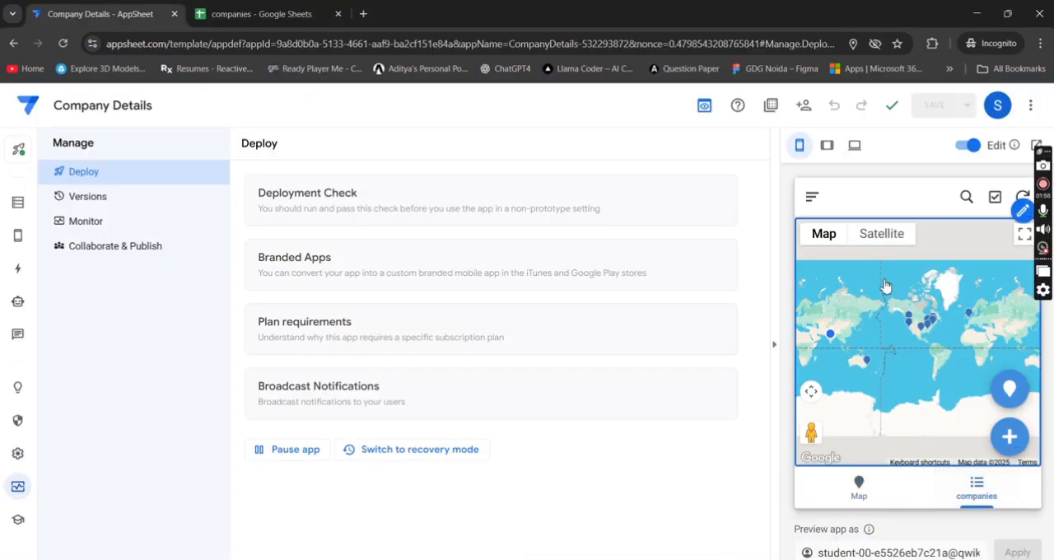
Save a new company: Cymbal Houston, ID 12, Houston address, website cymbal-houston.com.
click(976, 490)
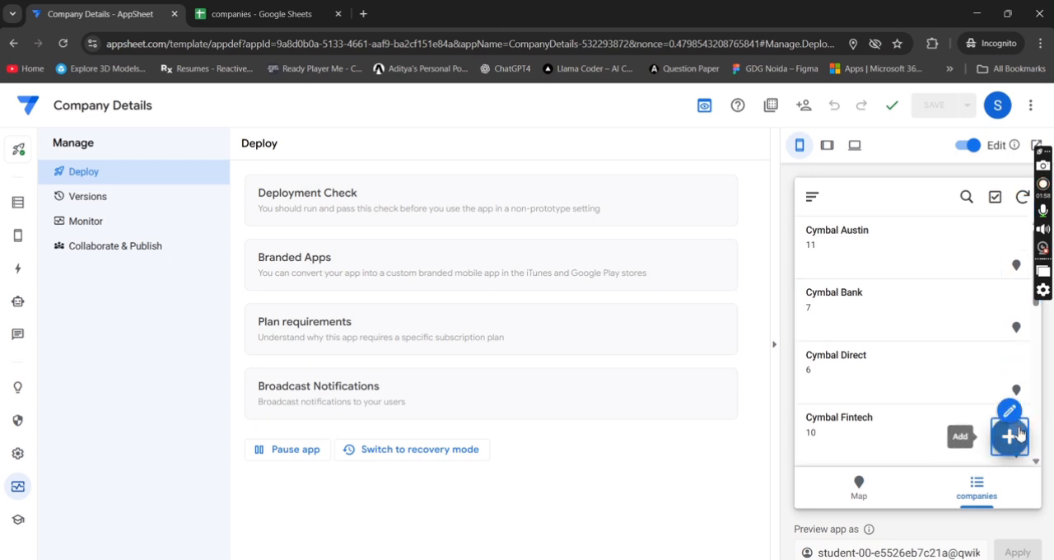
click(1009, 436)
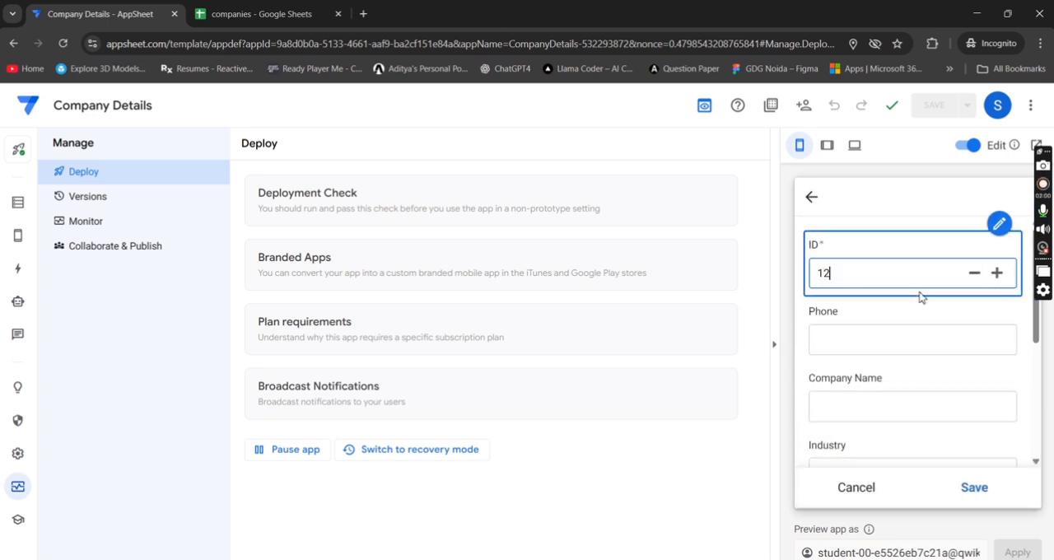
text(Cymbal Houston)
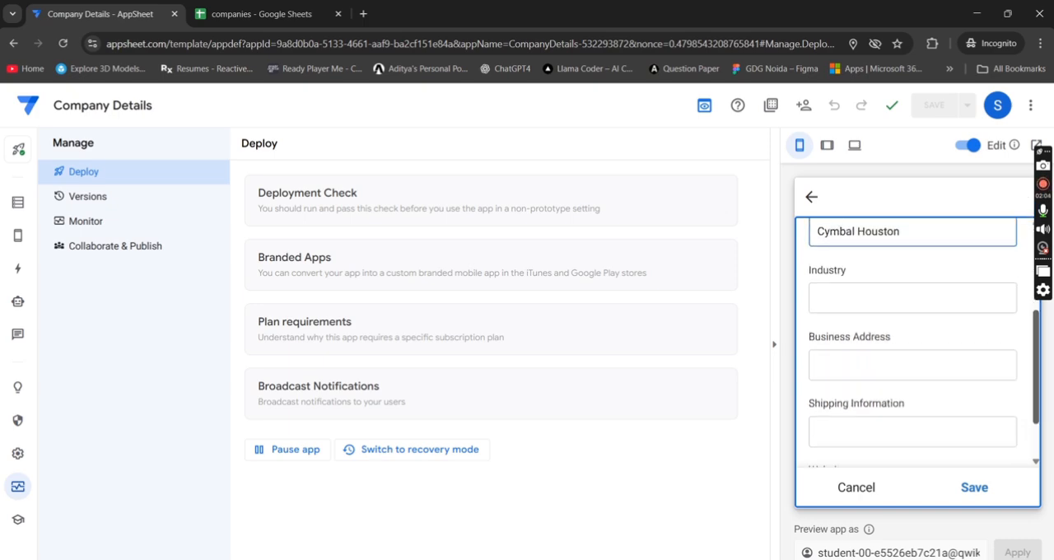
scroll(down, 3)
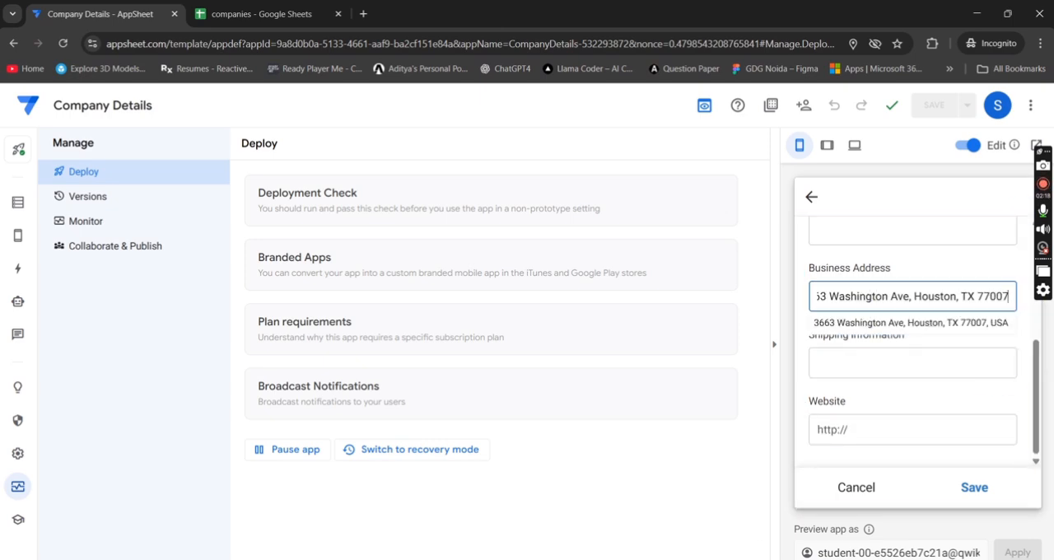
click(264, 14)
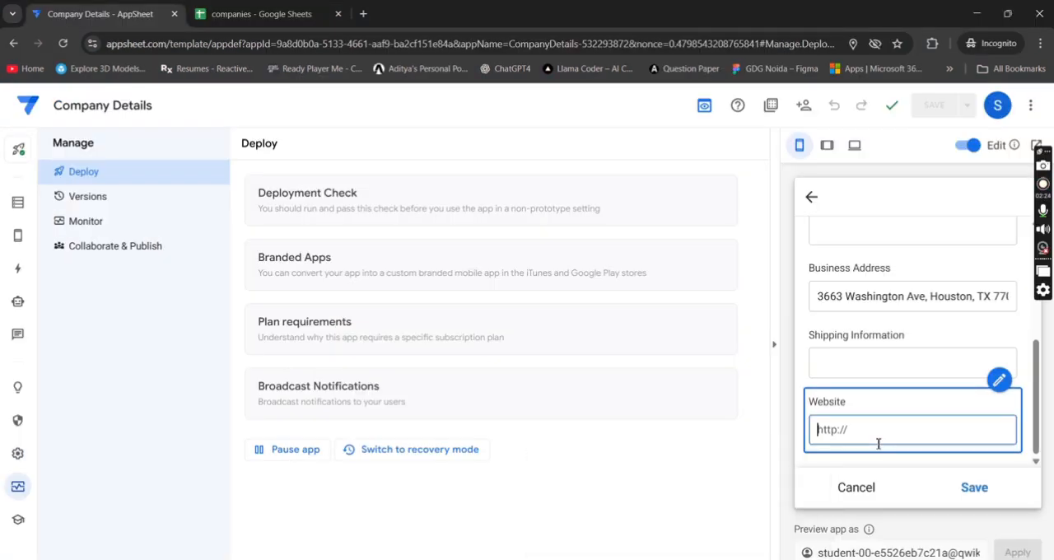
text(cymbal-houston.com)
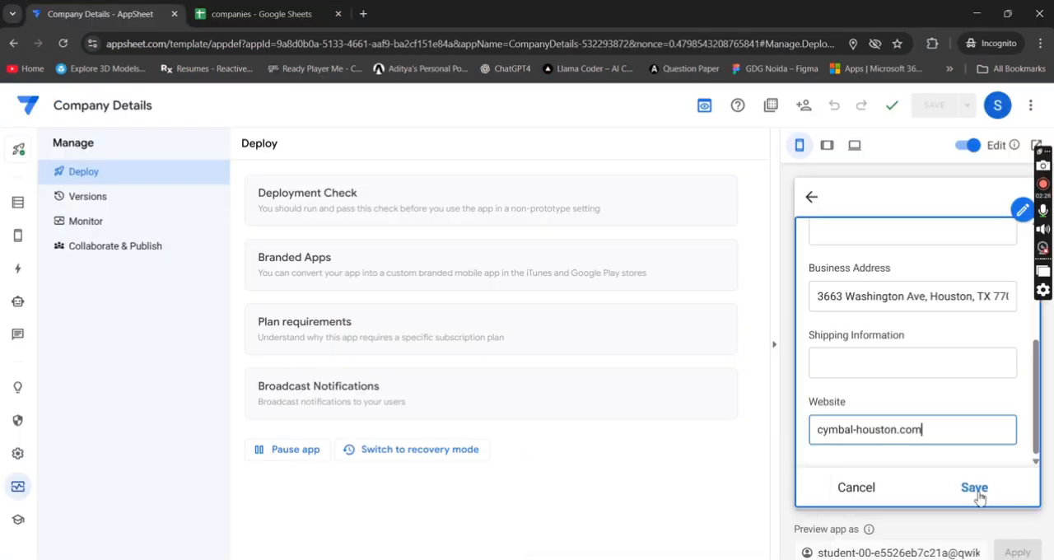
click(974, 486)
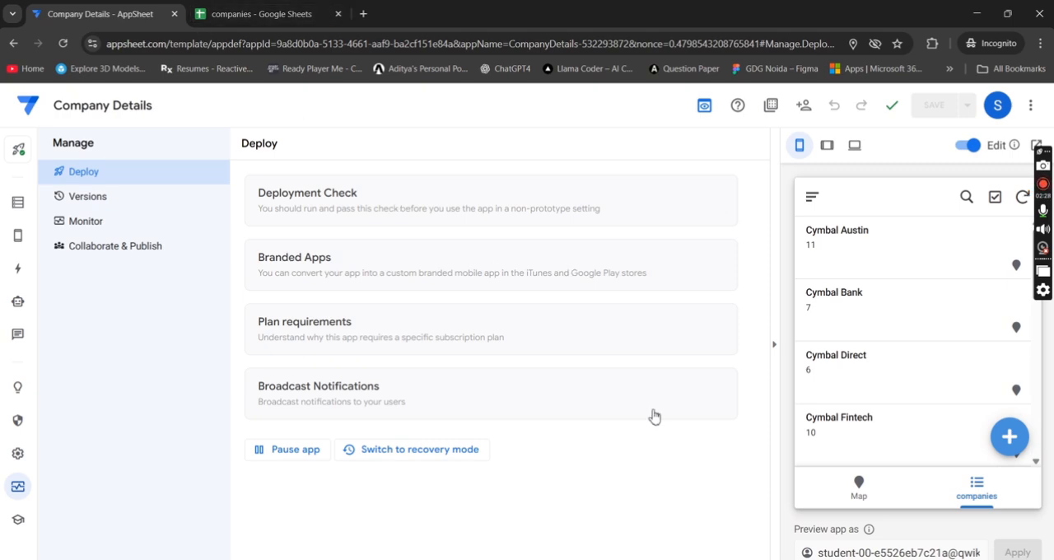
click(255, 14)
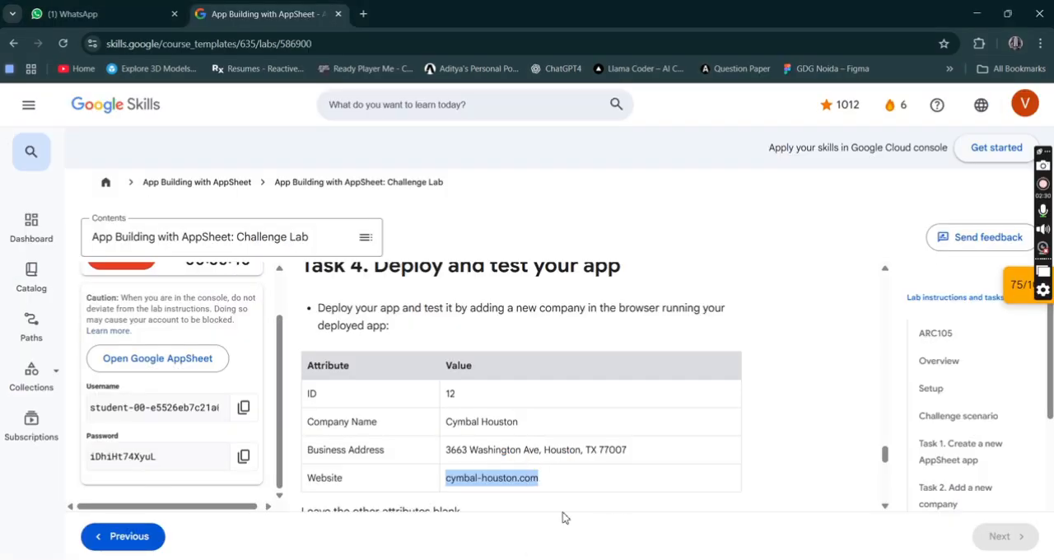
Check progress on Deploy and test the app, bringing the lab score to 100/100.
scroll(down, 3)
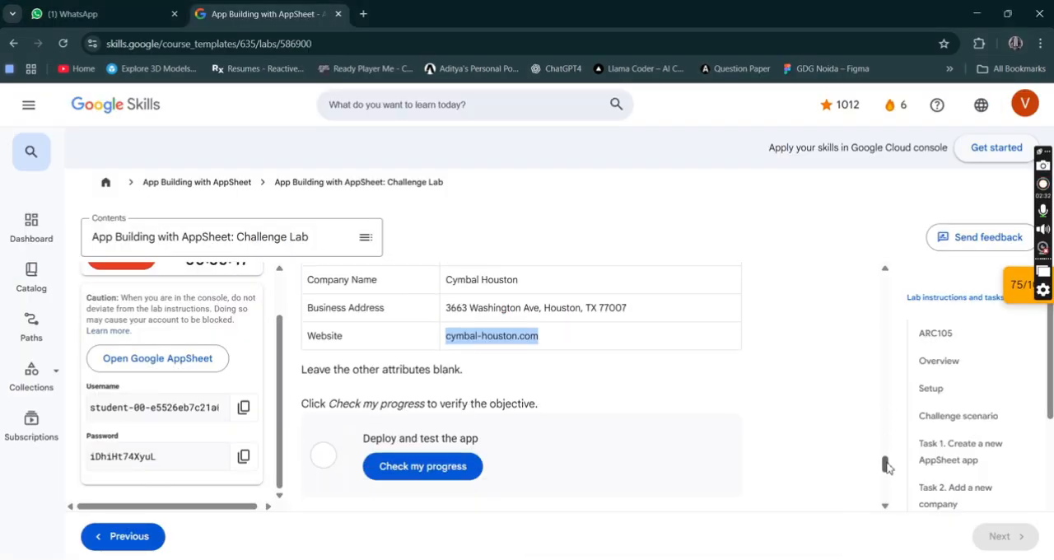
click(423, 465)
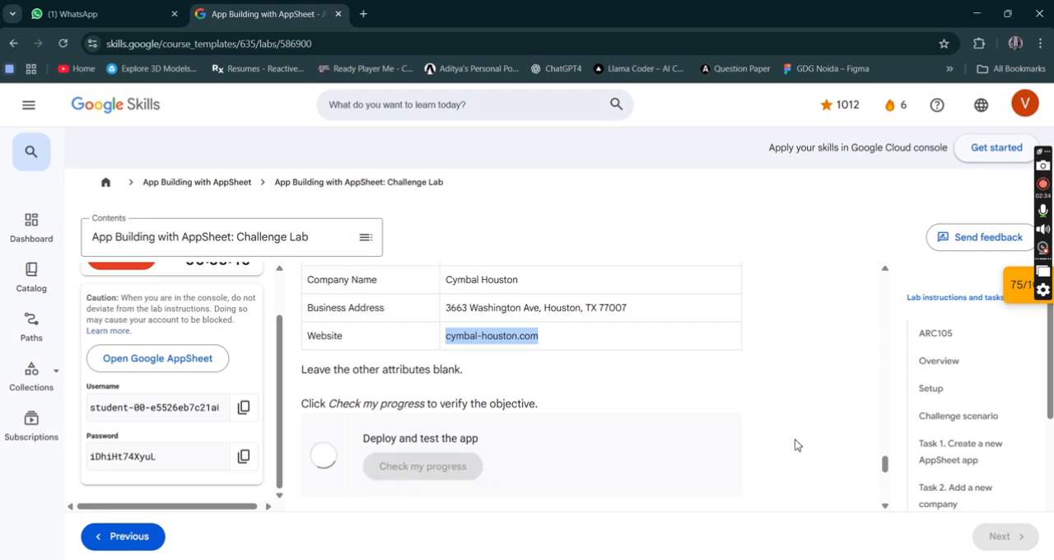
click(422, 466)
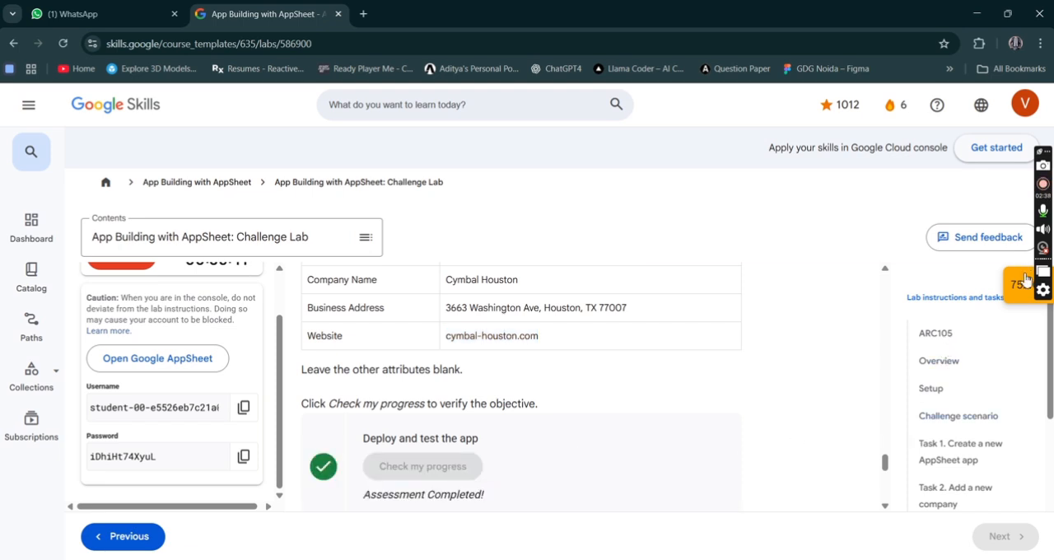
click(1025, 278)
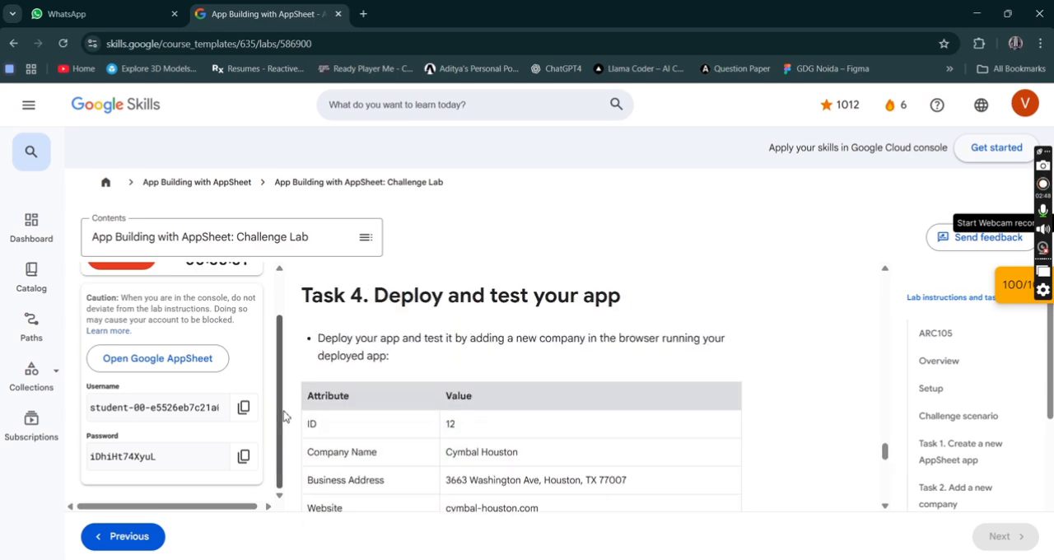
Confirm End Lab, resetting the timer to 45:00, and cancel the feedback form.
click(121, 312)
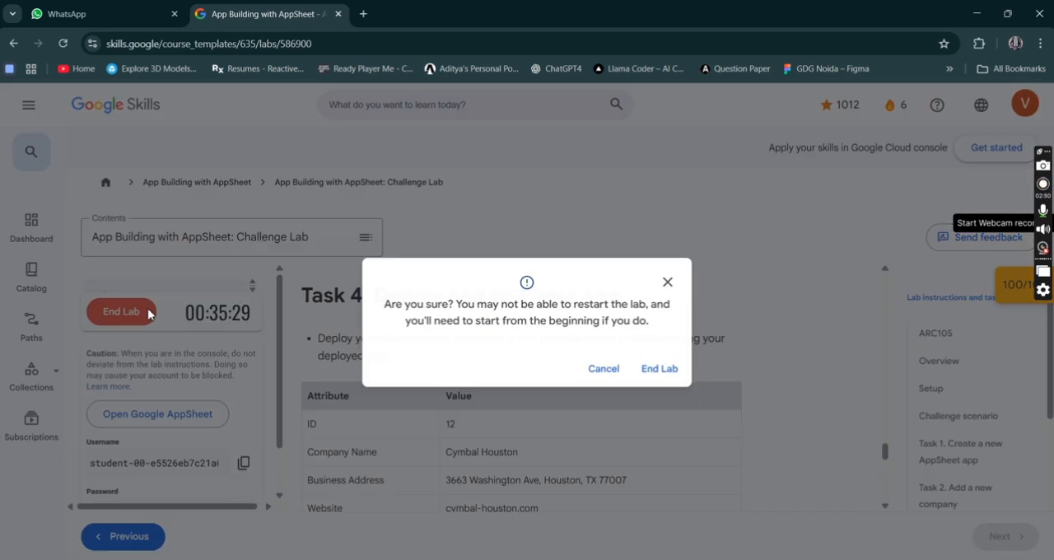
click(603, 368)
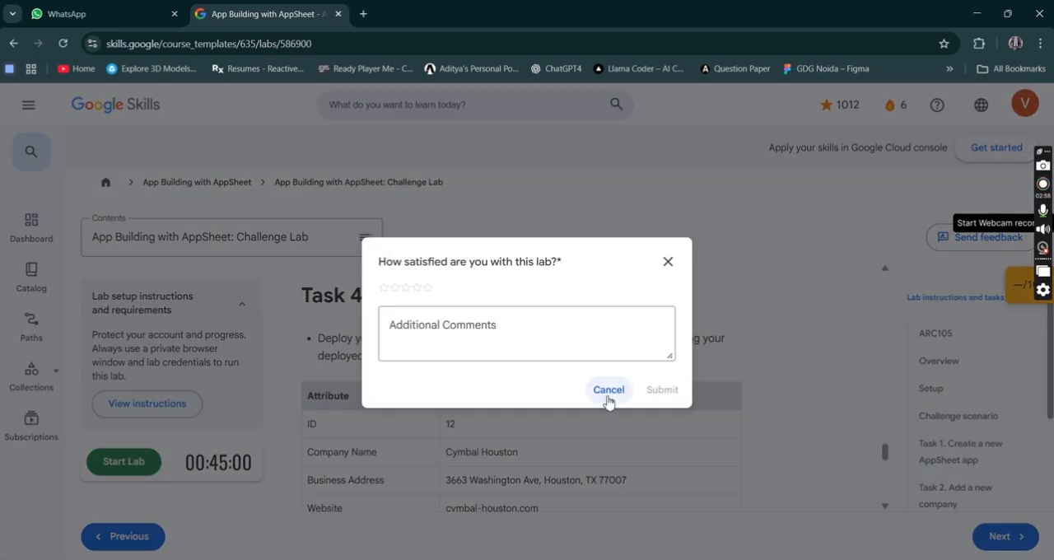
click(609, 389)
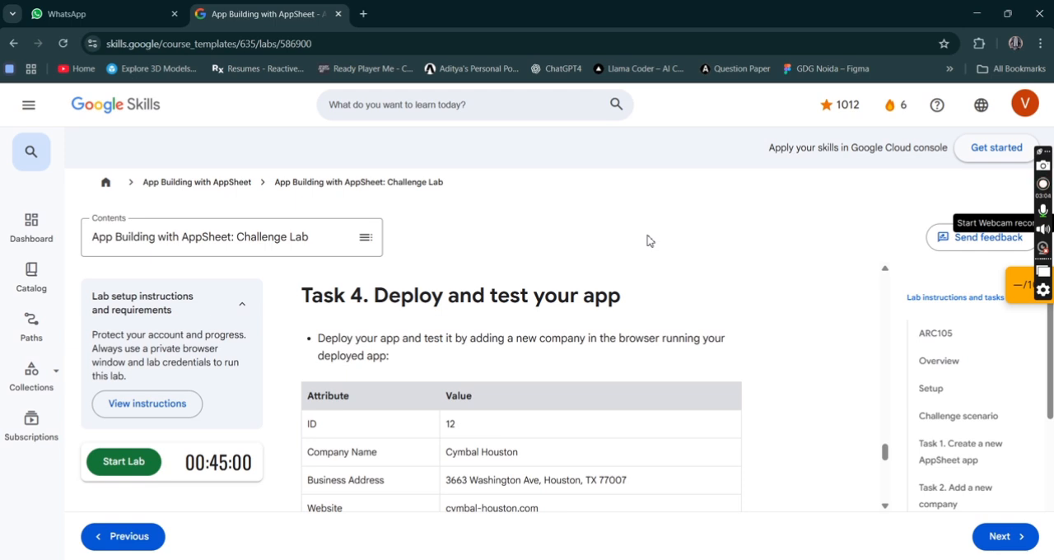
mouse_move(1043, 198)
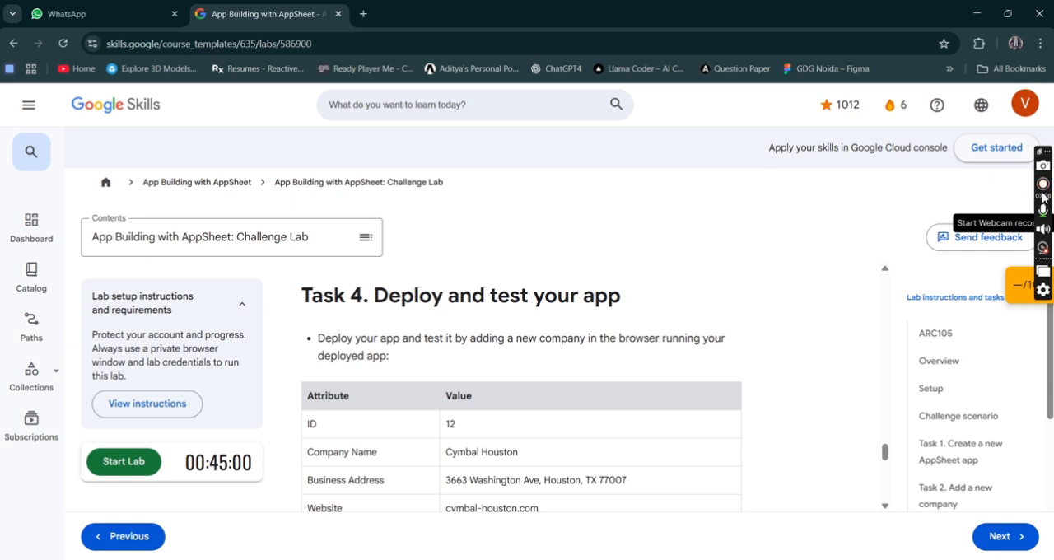